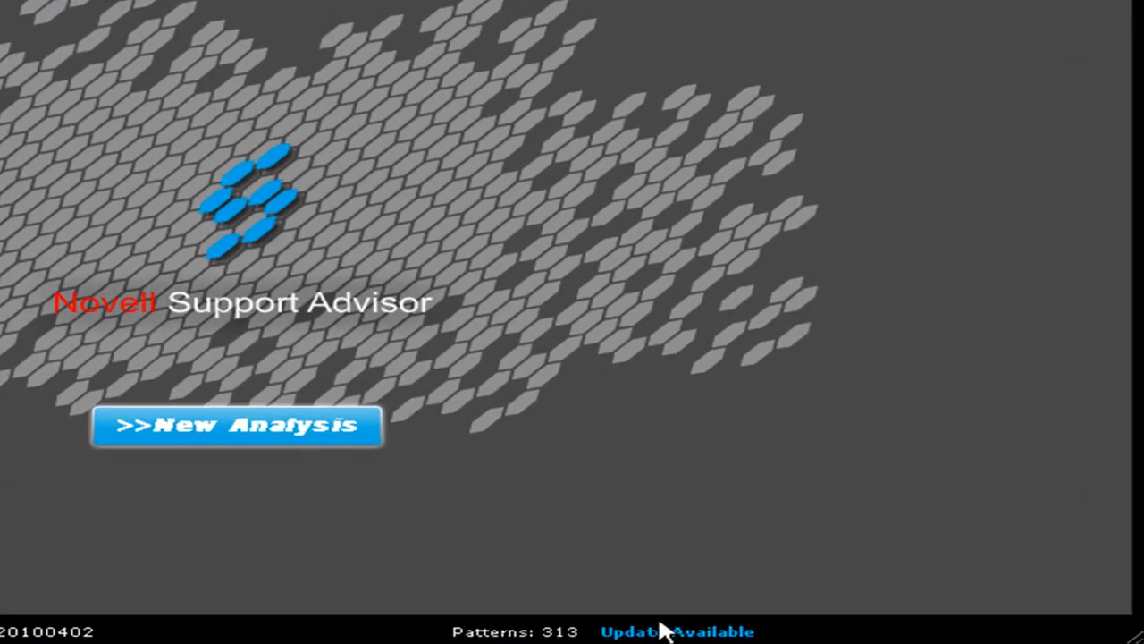
mouse_move(693, 617)
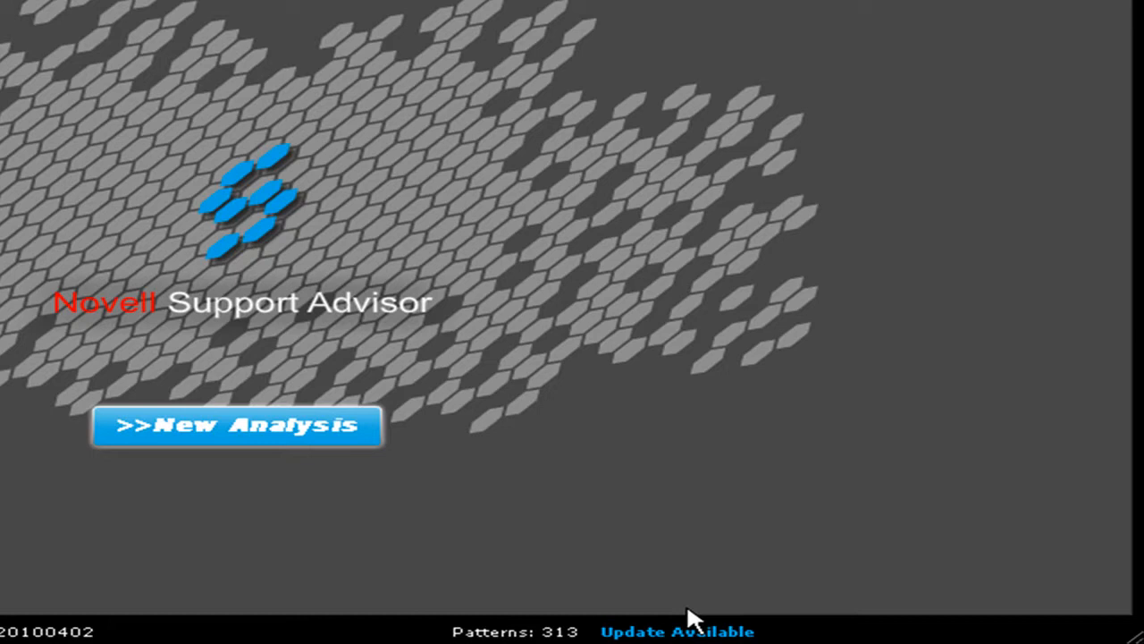
mouse_move(651, 385)
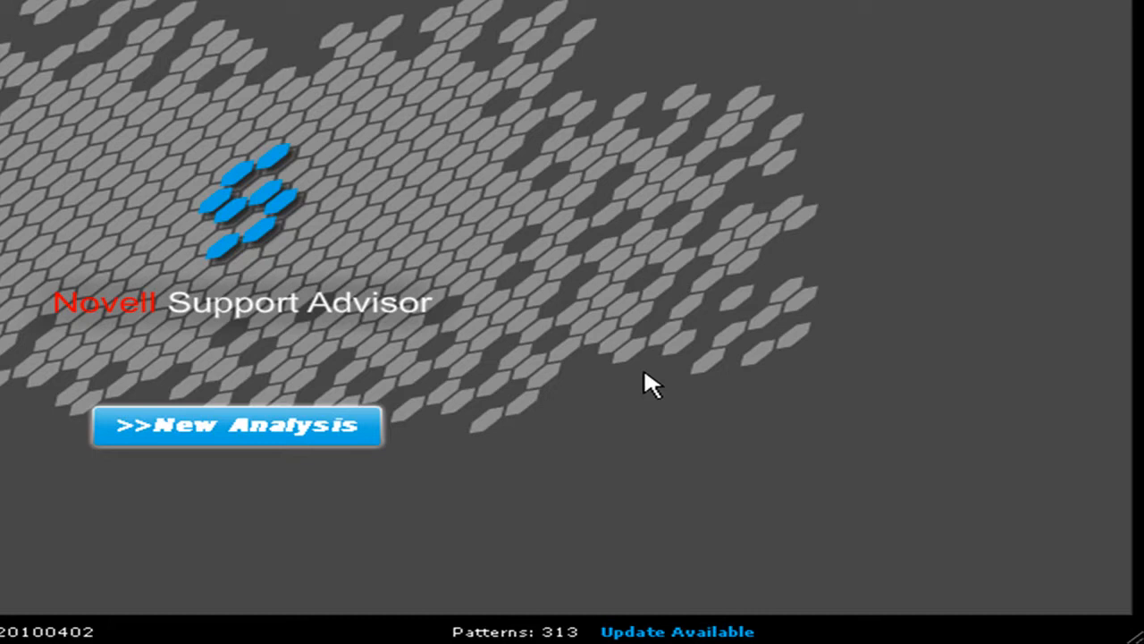
mouse_move(711, 390)
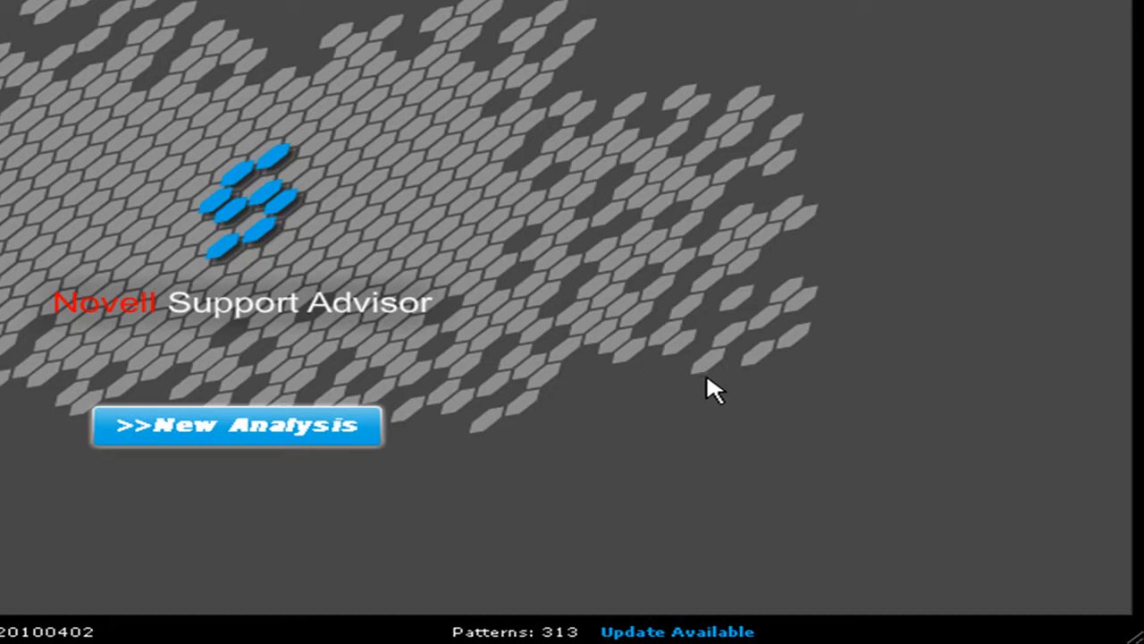
mouse_move(650, 370)
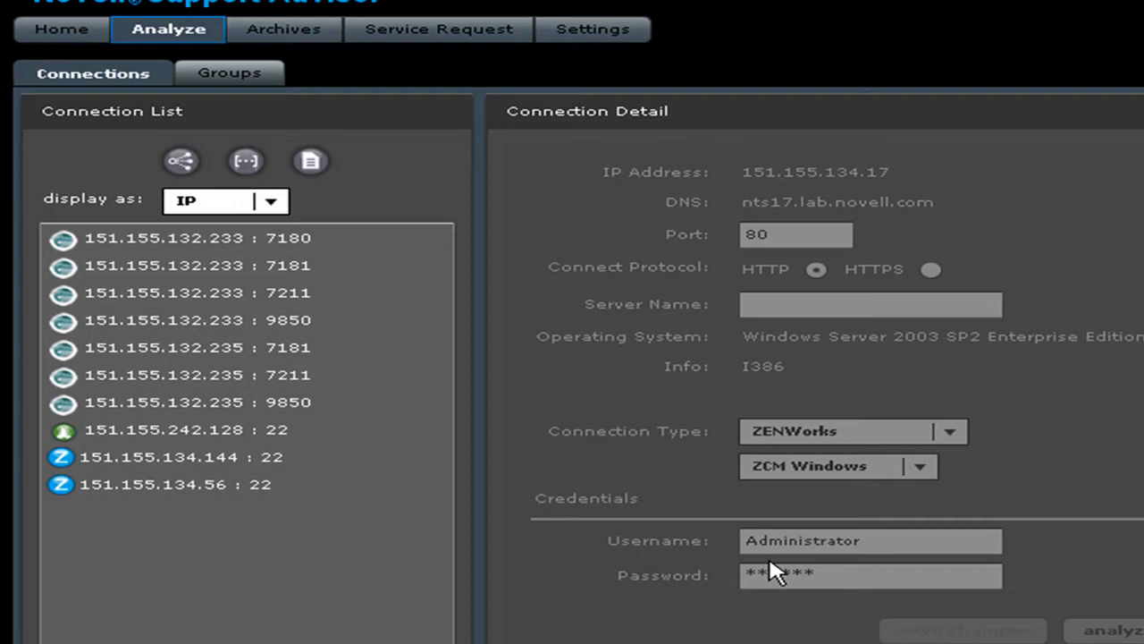
mouse_move(670, 490)
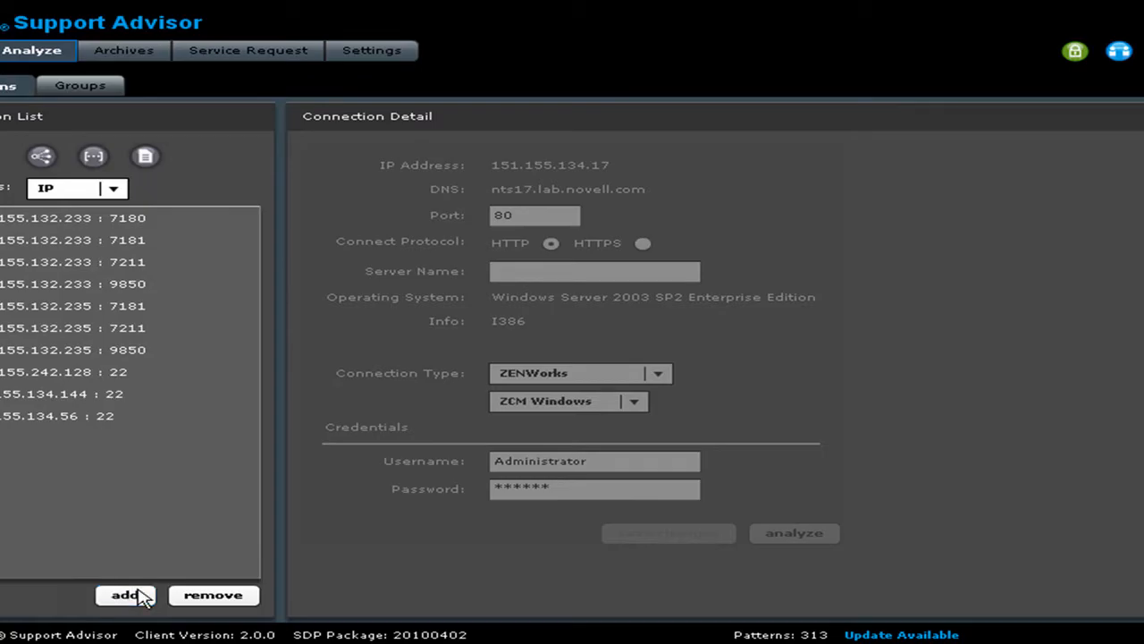
- Start a new connection with IP address 151.155.134.17
click(125, 593)
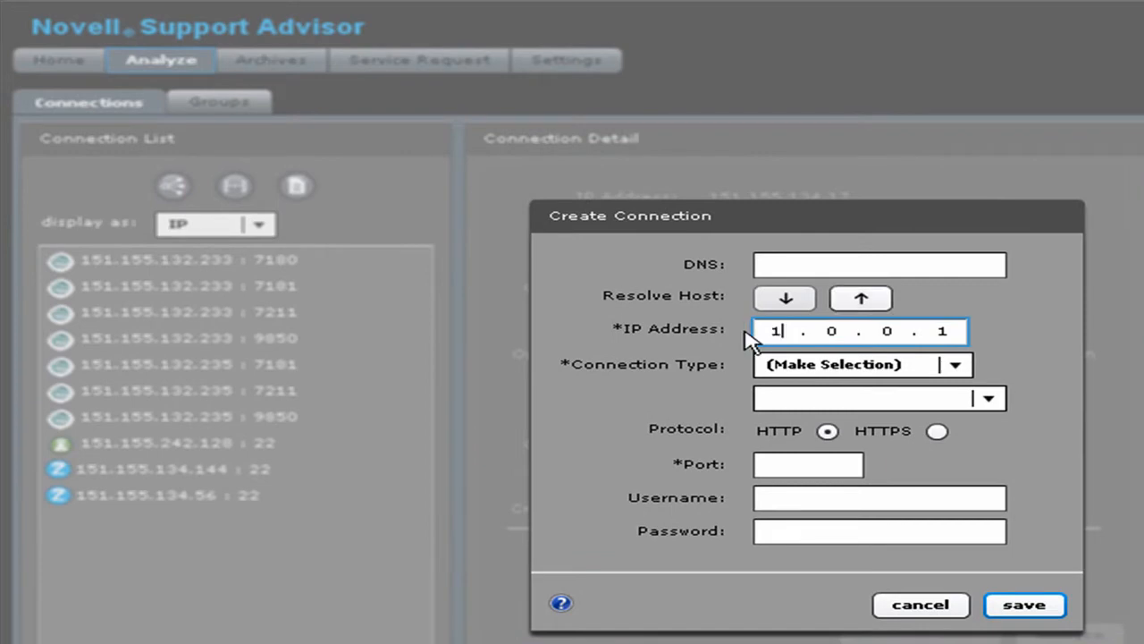
text(51)
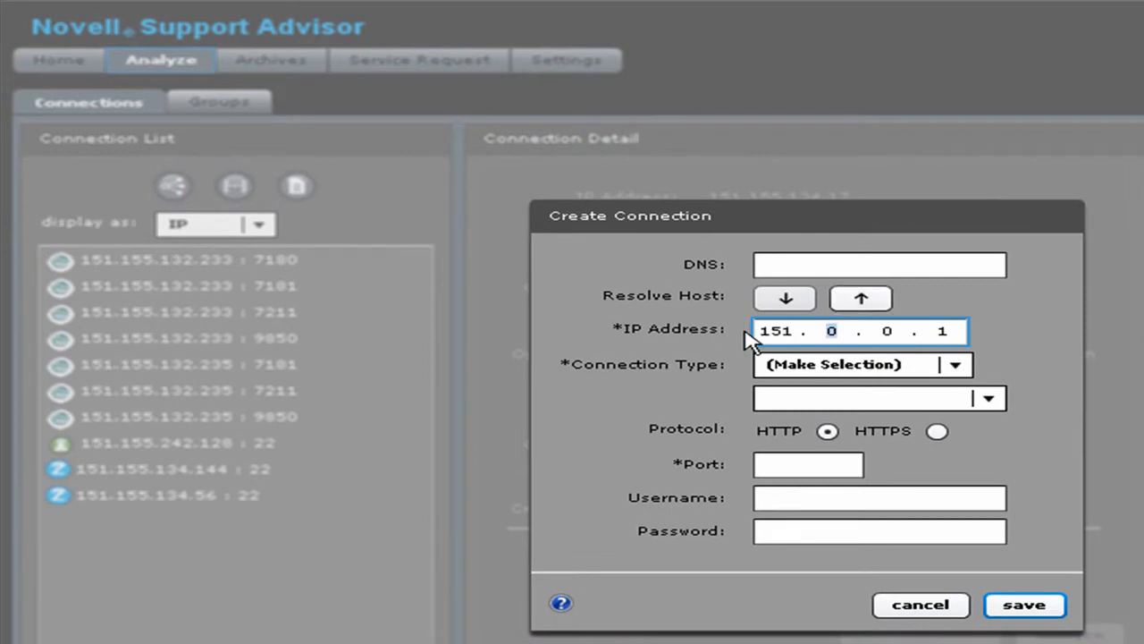
text(1 .)
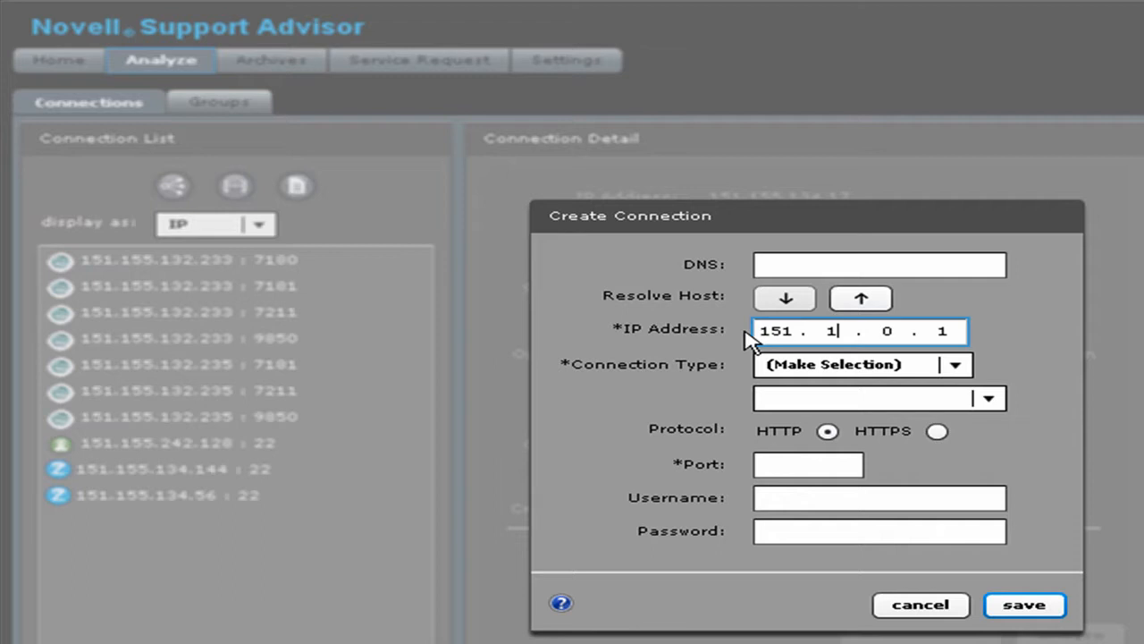
text(55)
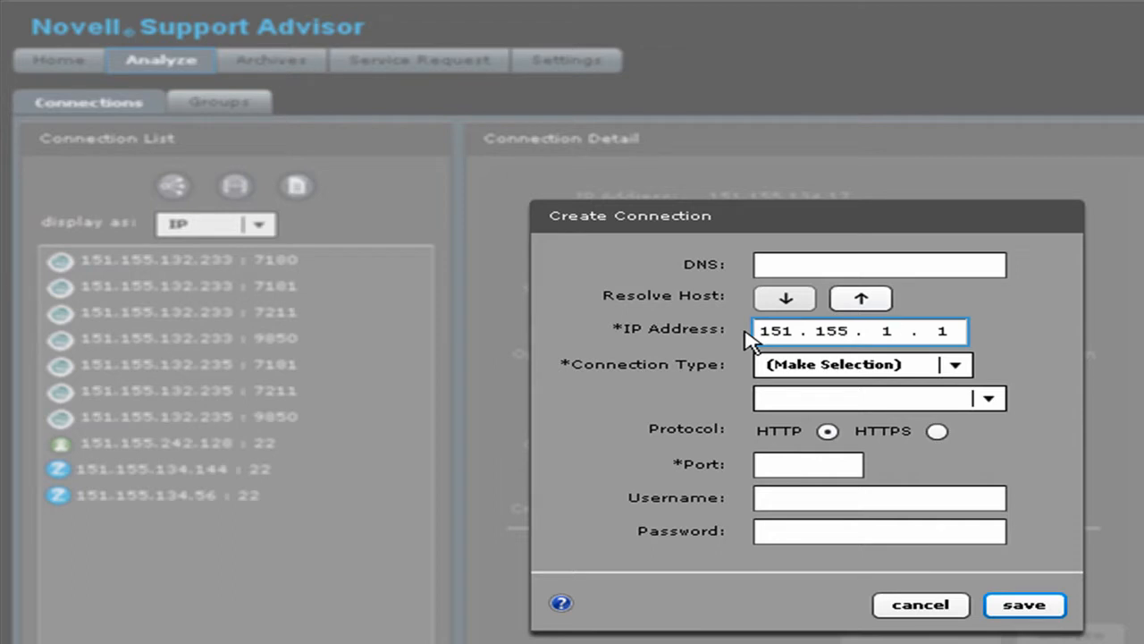
text(134)
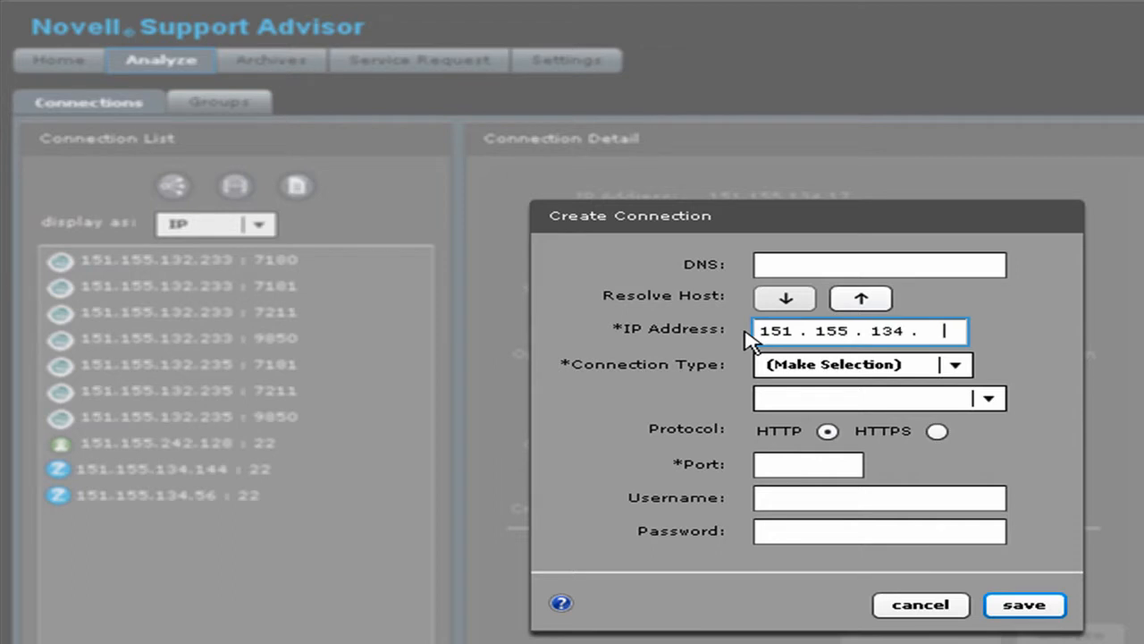
text(17)
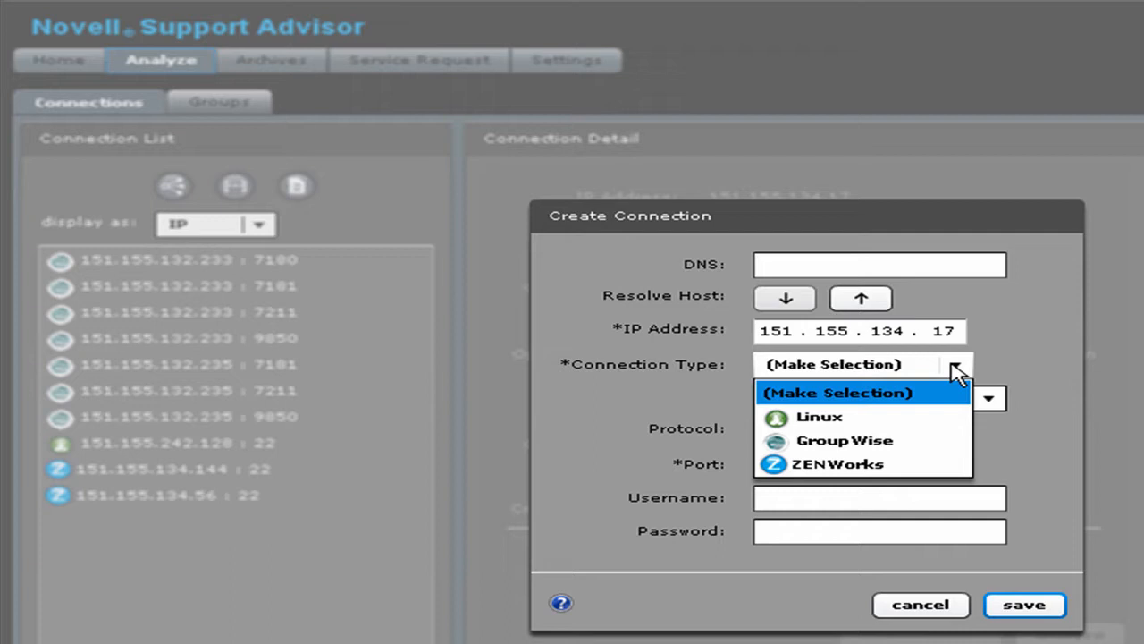
mouse_move(885, 465)
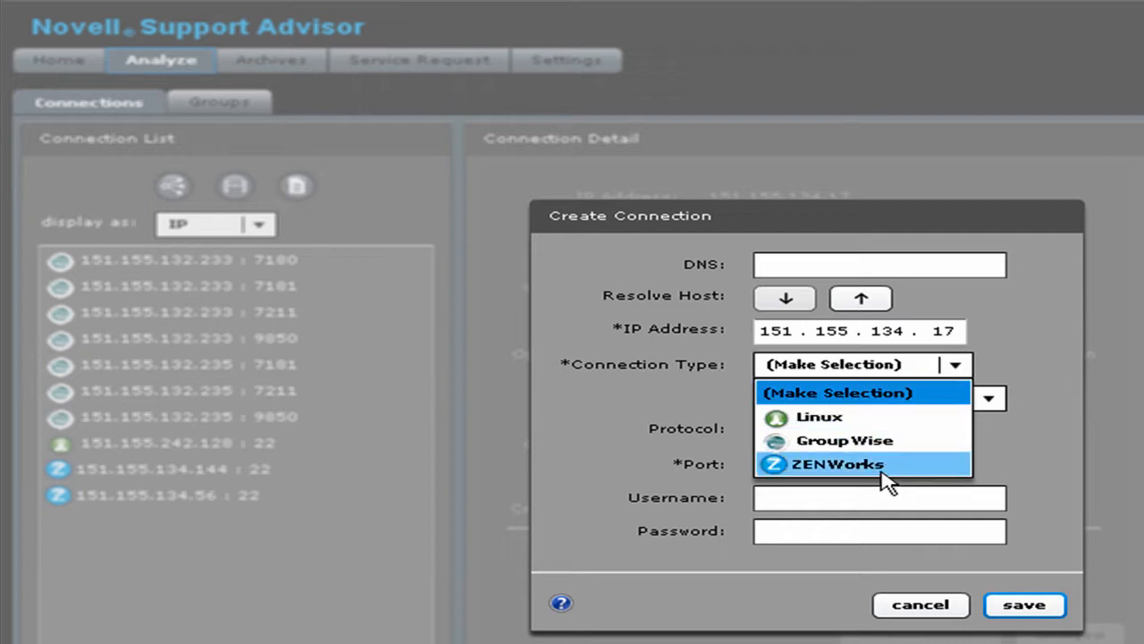
- Set the connection type to ZENworks with the ZCM Windows platform
click(836, 465)
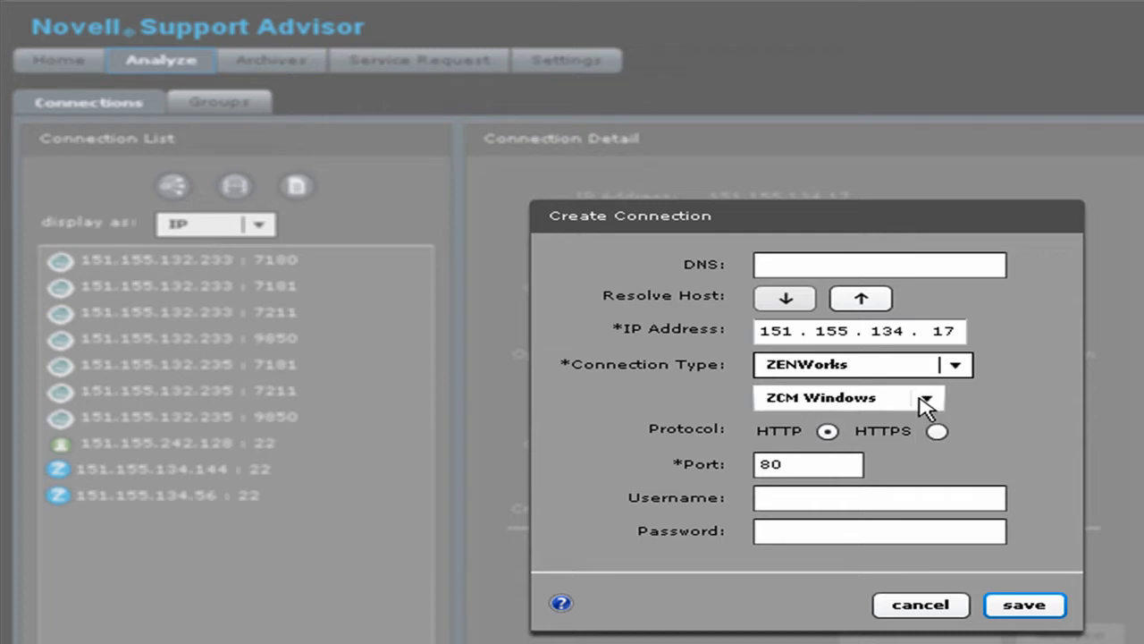
mouse_move(959, 384)
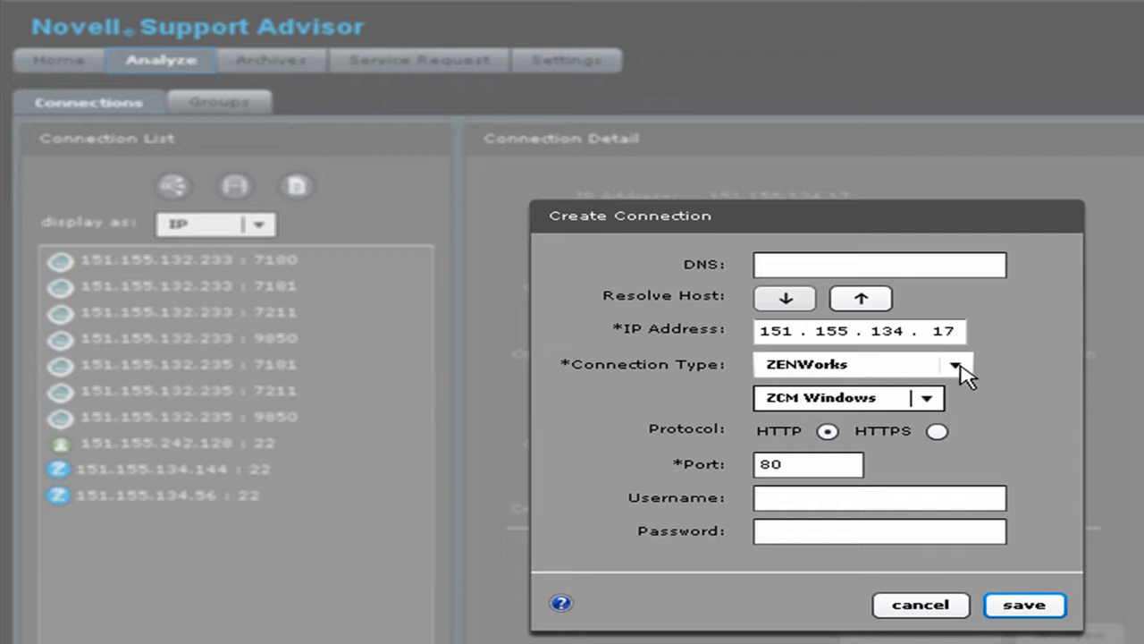
click(953, 364)
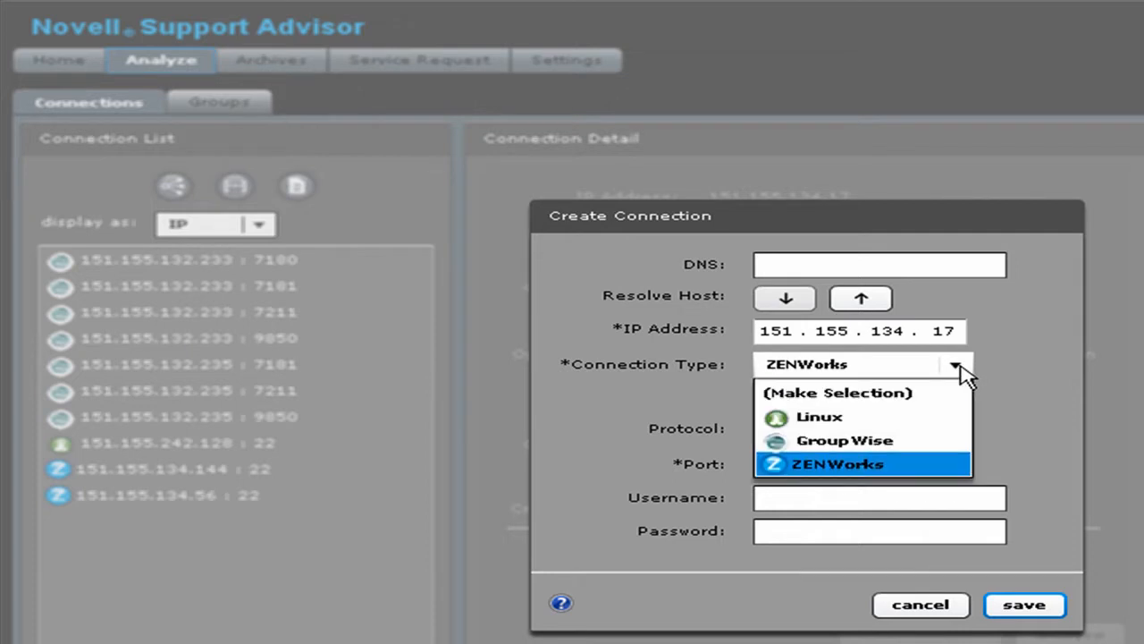
mouse_move(892, 376)
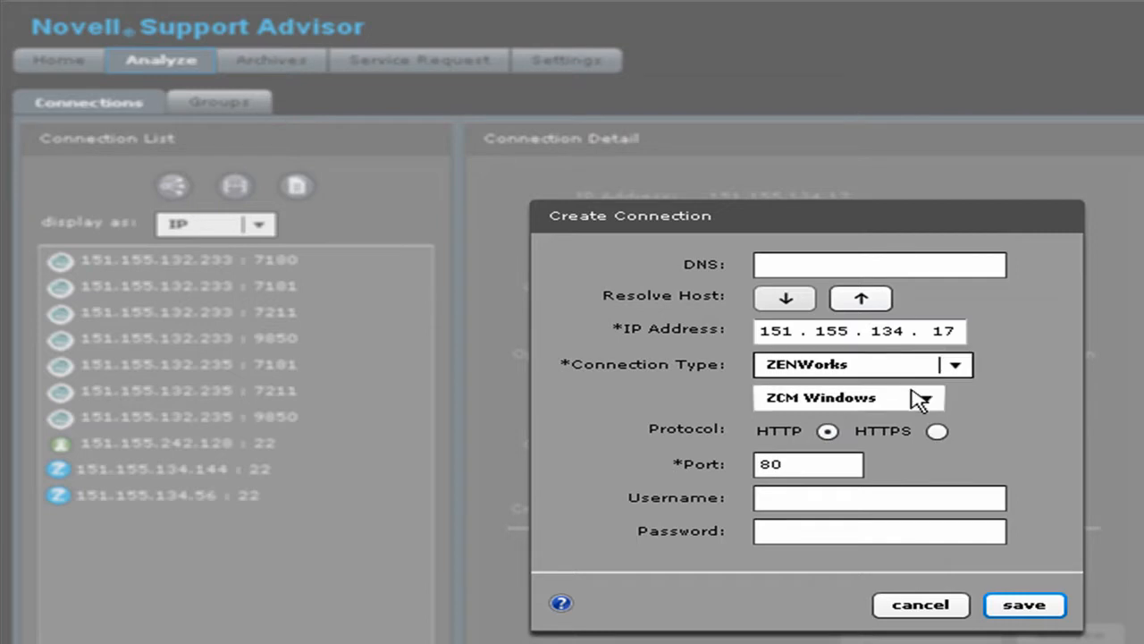
mouse_move(929, 402)
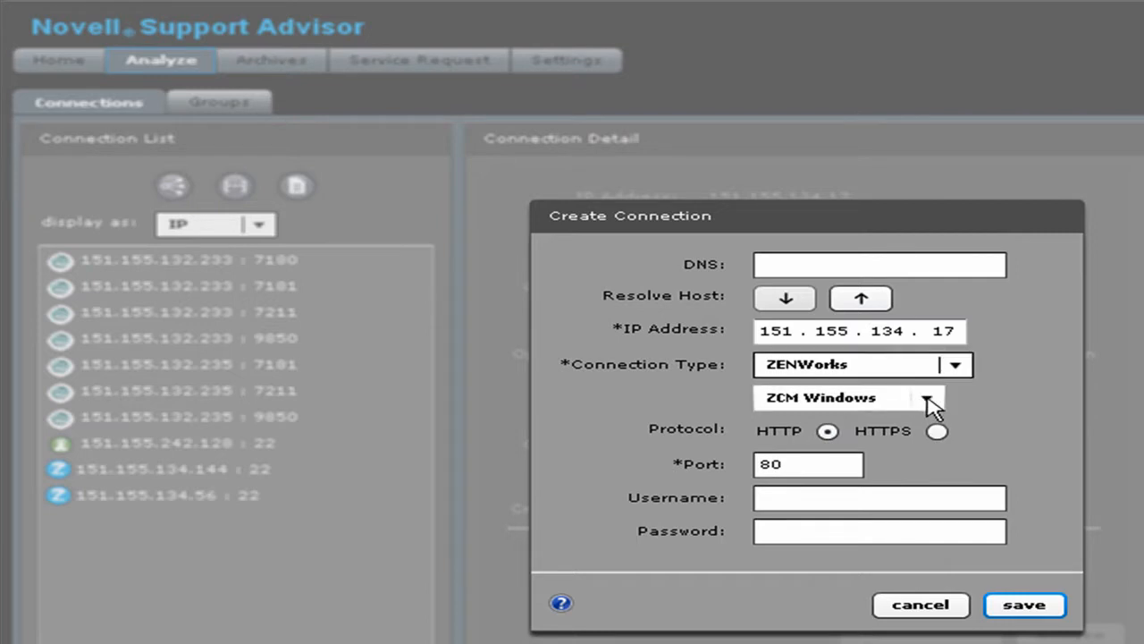
mouse_move(933, 410)
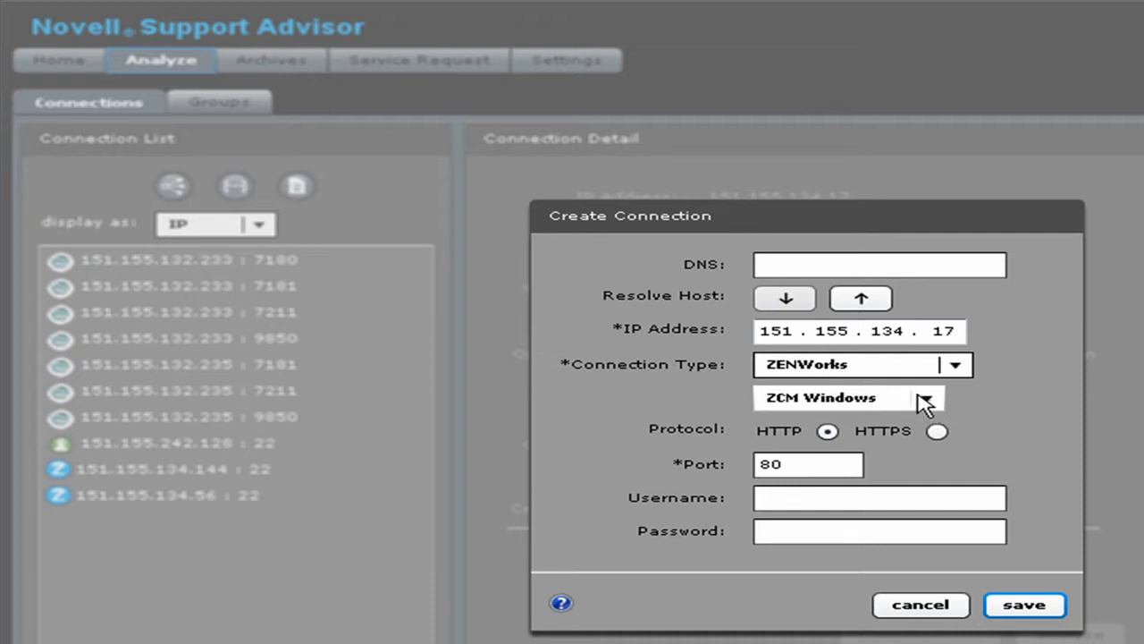
click(928, 397)
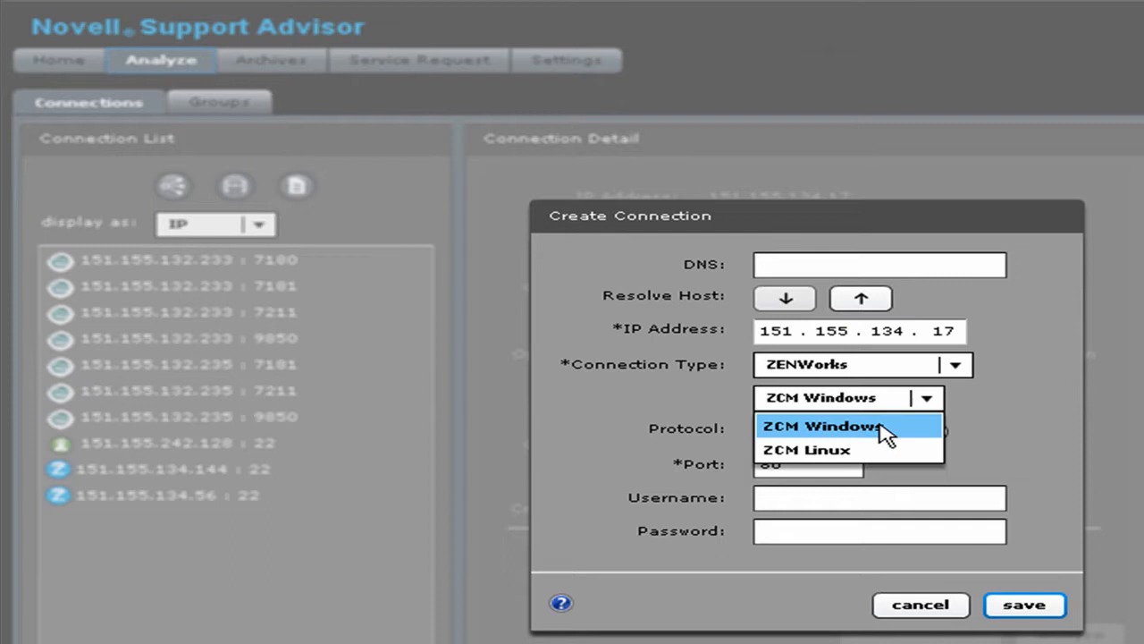
- Enter the username Administrator and its password for the connection
click(821, 426)
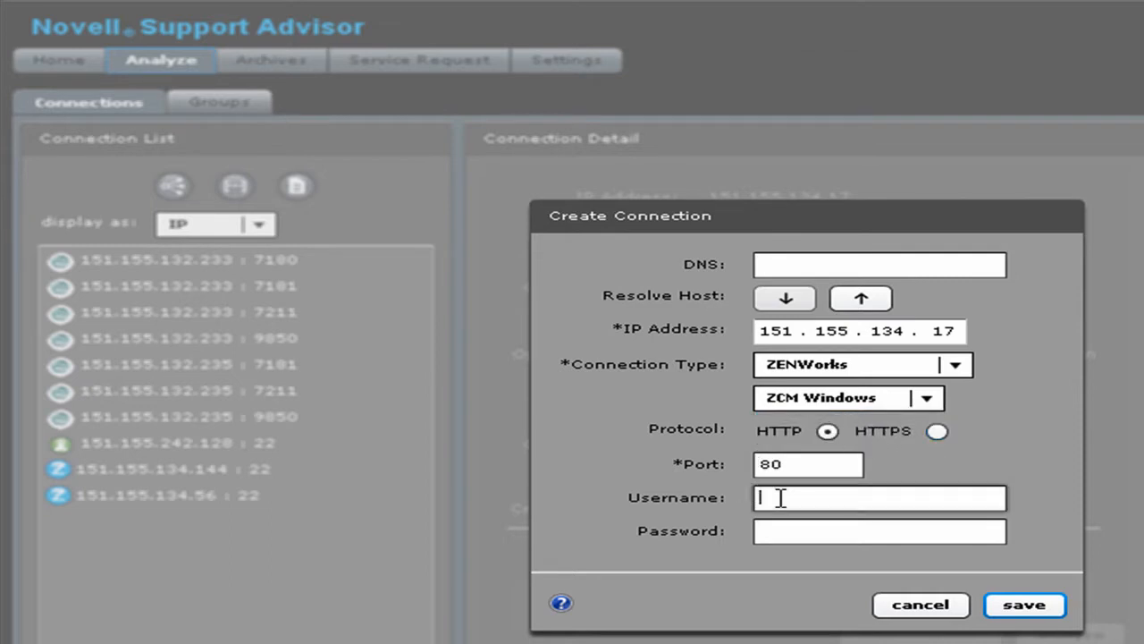
text(A)
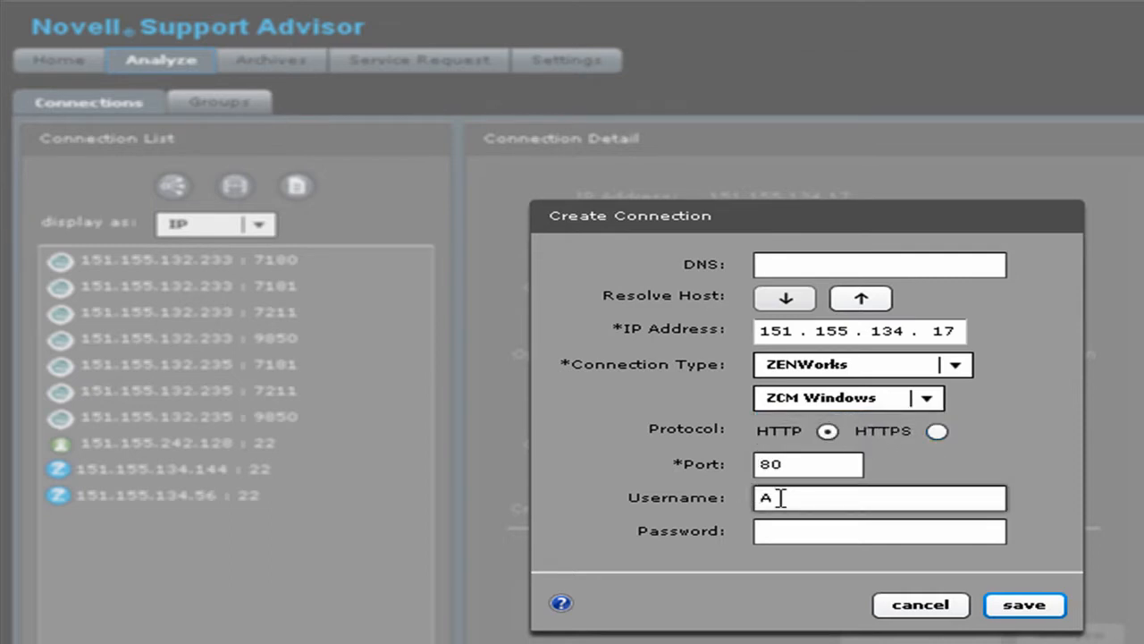
text(dminist)
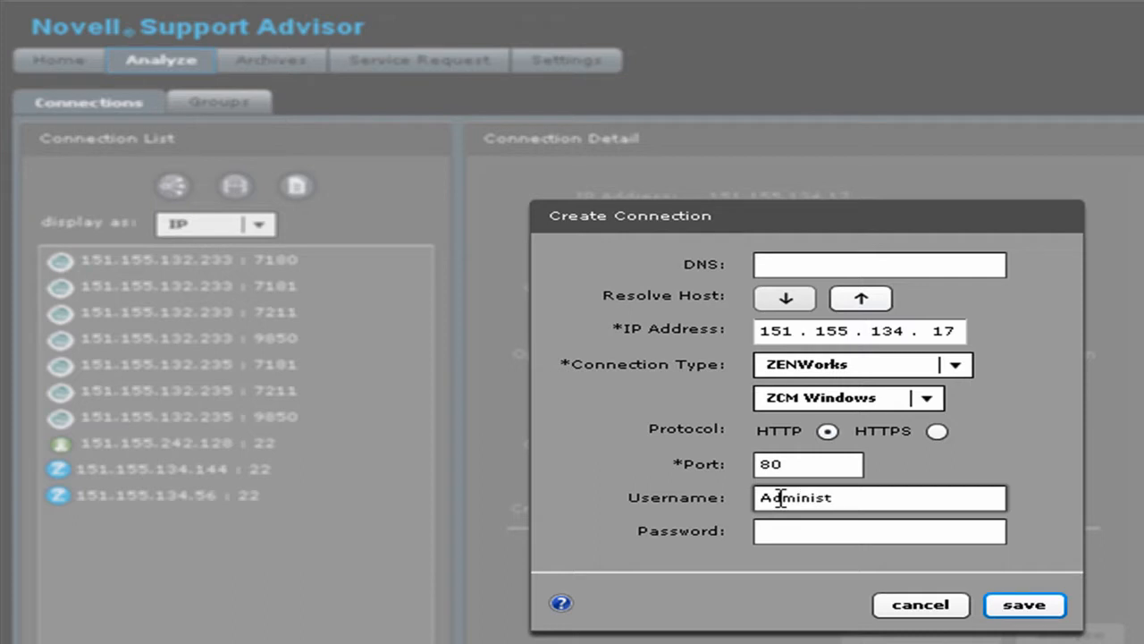
text(rator)
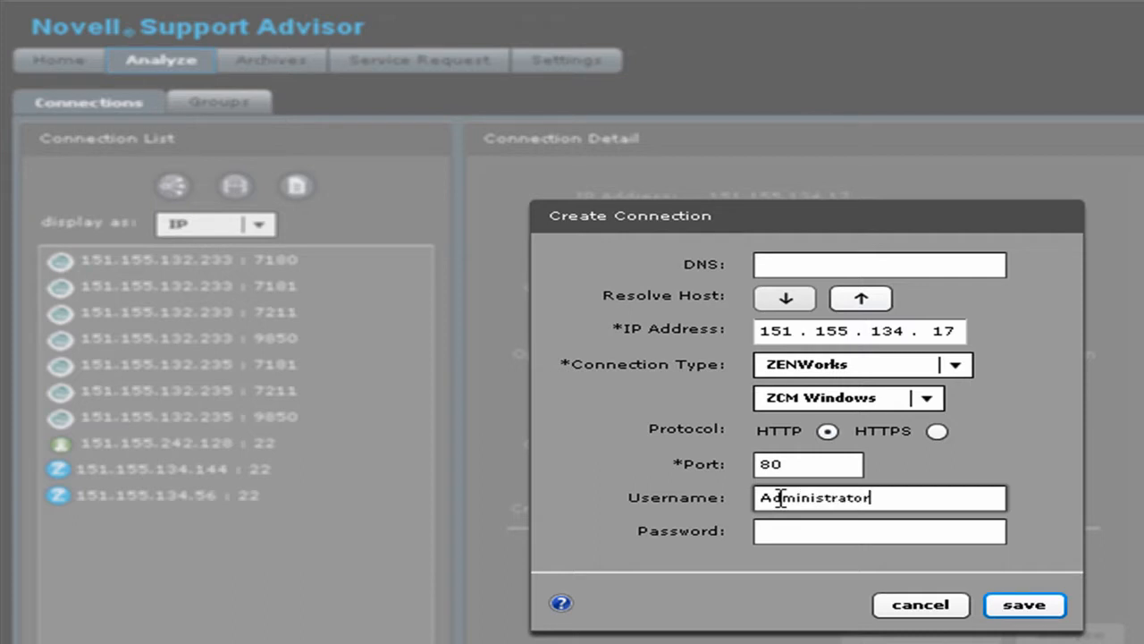
text(***)
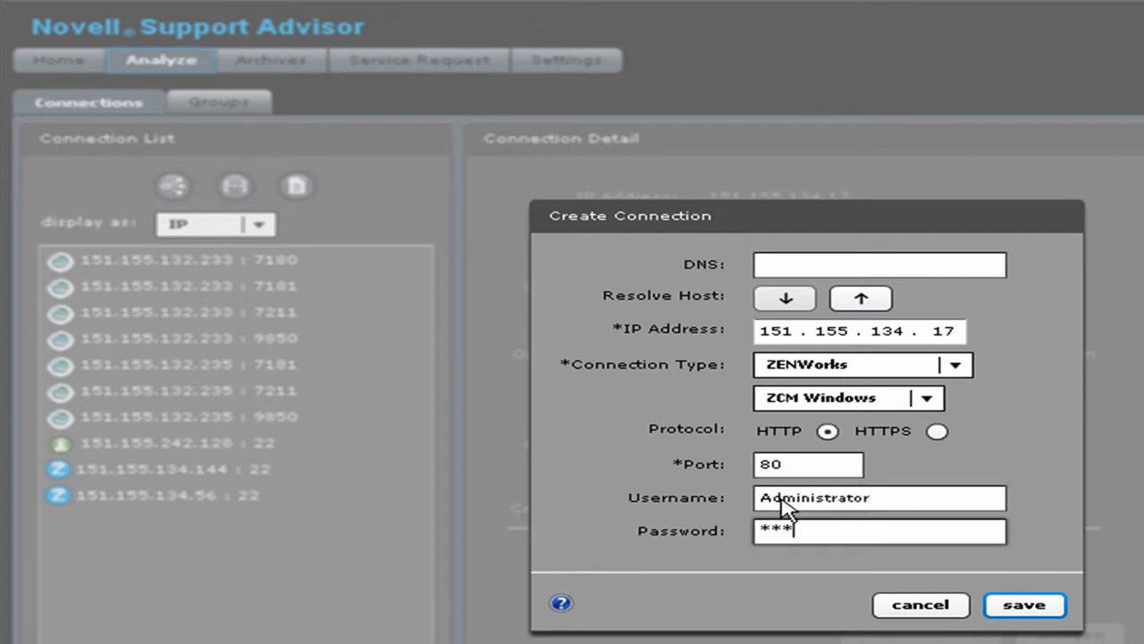
text(***)
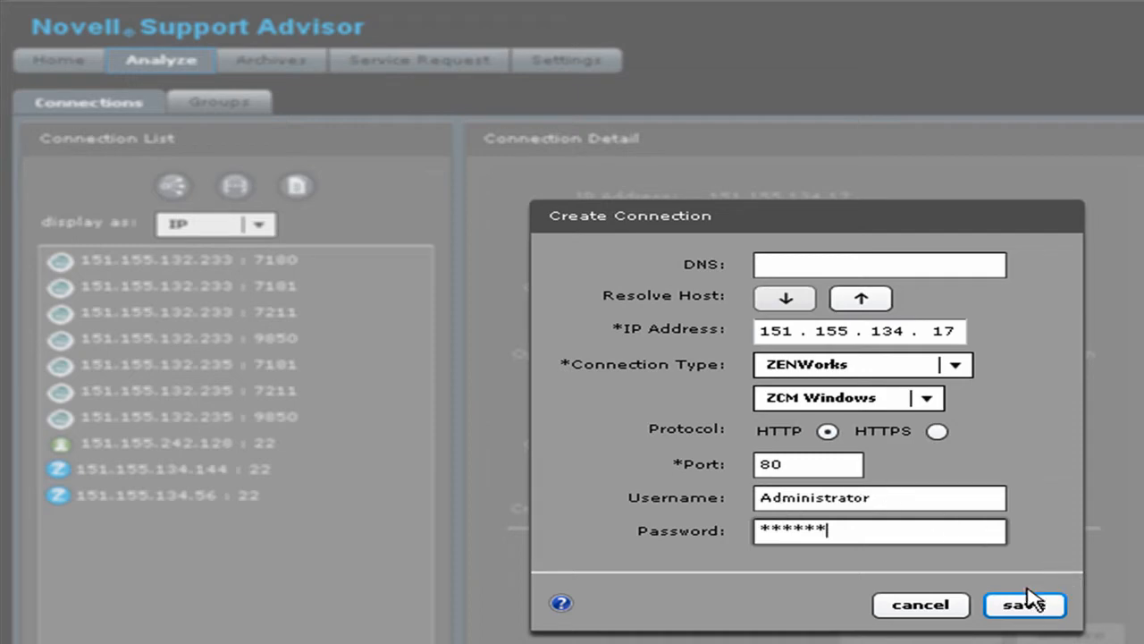
- Save the connection so 151.155.134.17:80 appears in the connection list
click(1024, 605)
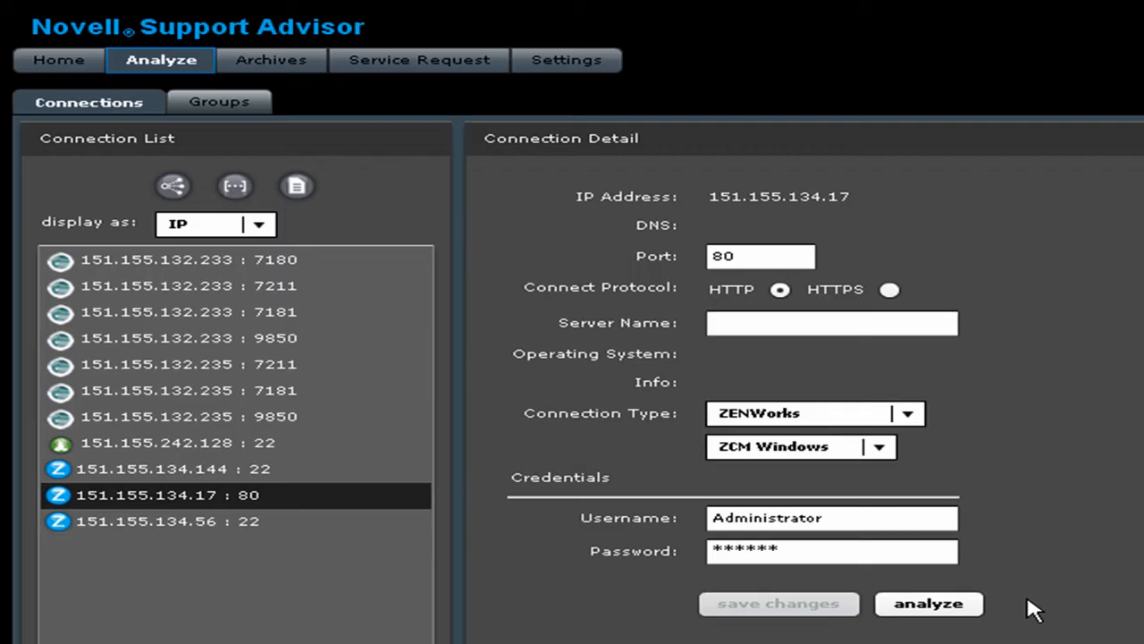
mouse_move(912, 601)
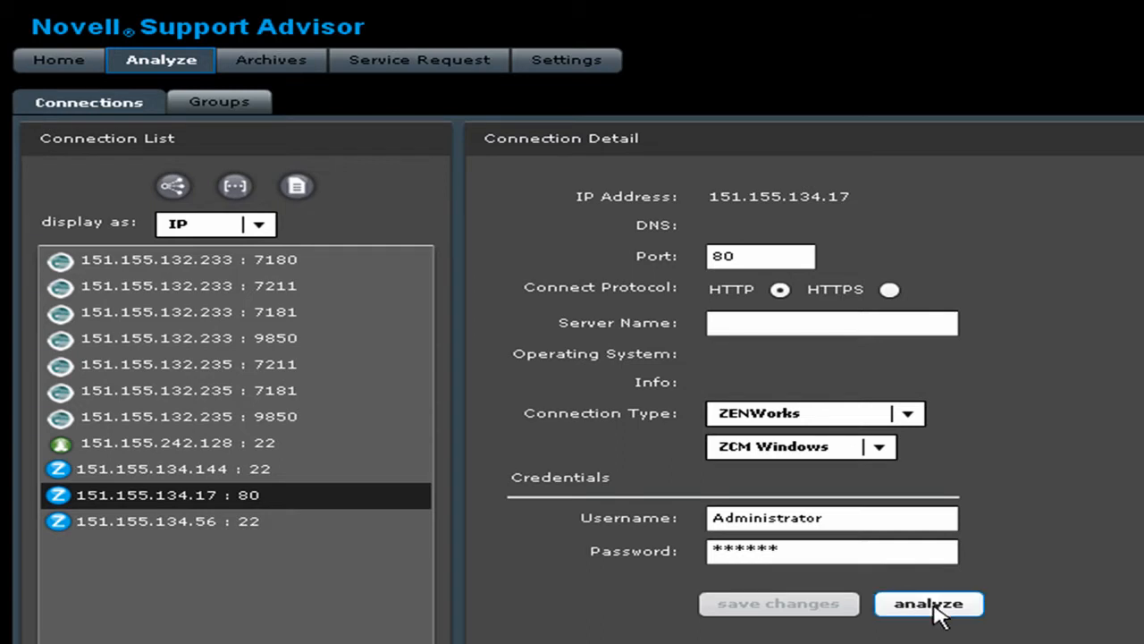
mouse_move(934, 612)
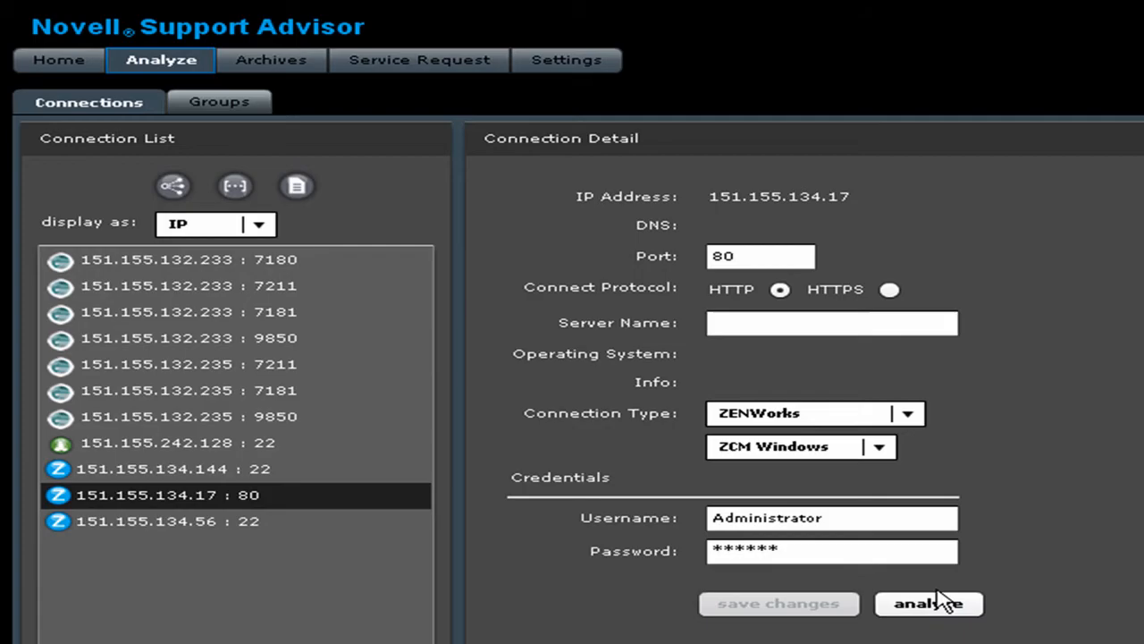
- Analyze the 151.155.134.17:80 connection, validating the server connection first
click(928, 602)
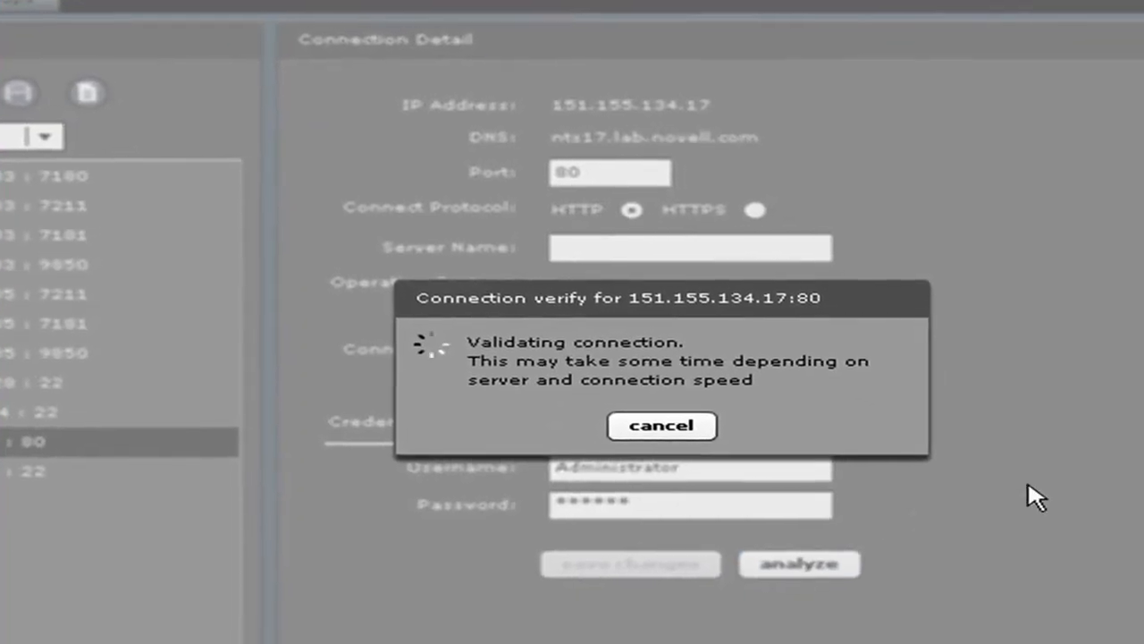
mouse_move(1094, 493)
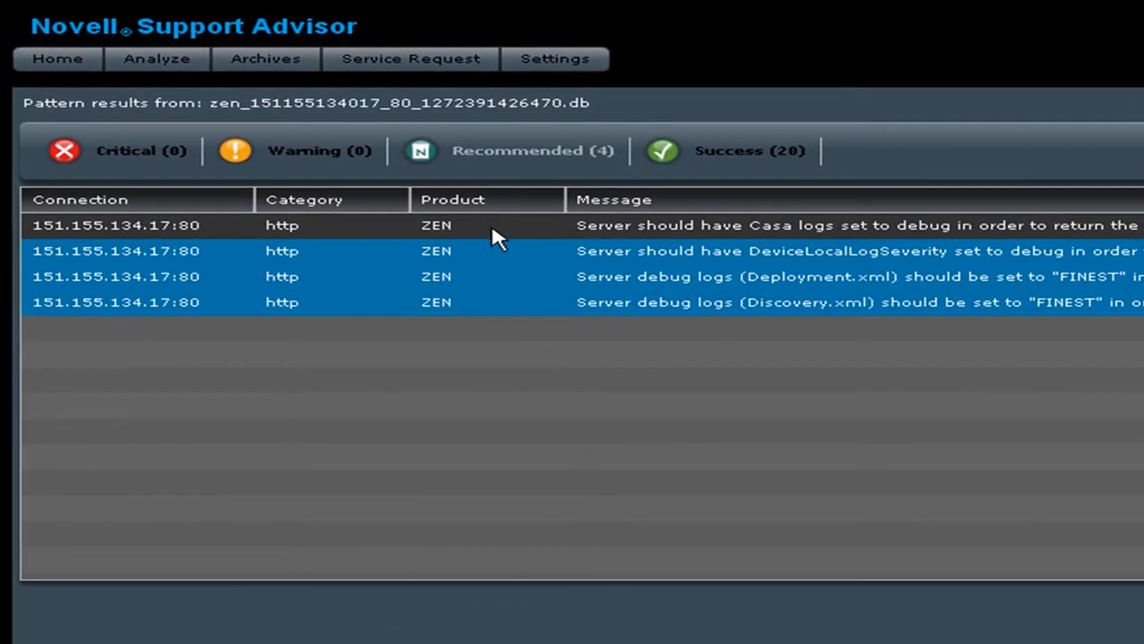
mouse_move(497, 250)
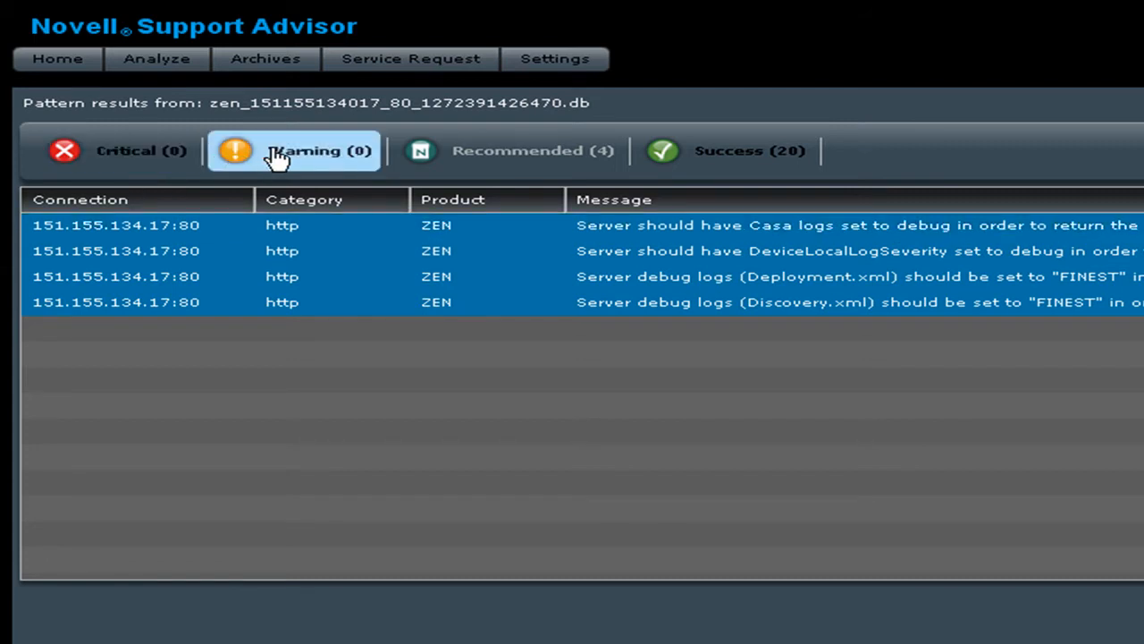
mouse_move(497, 158)
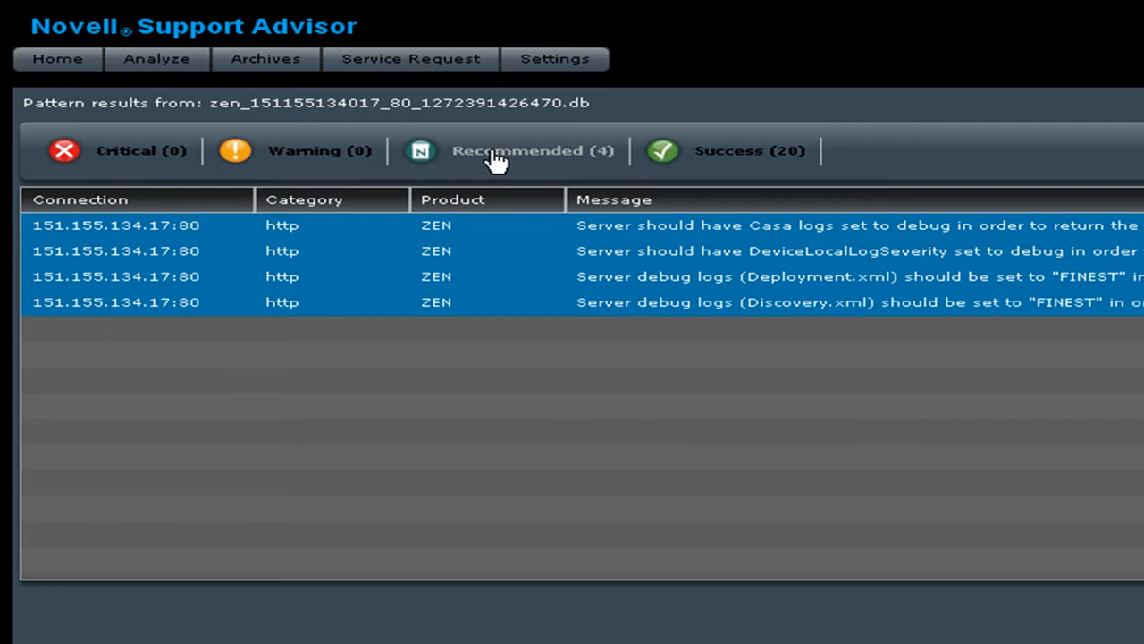
- Compare the 4 recommended results with the 28 successful checks, returning to recommended
click(749, 150)
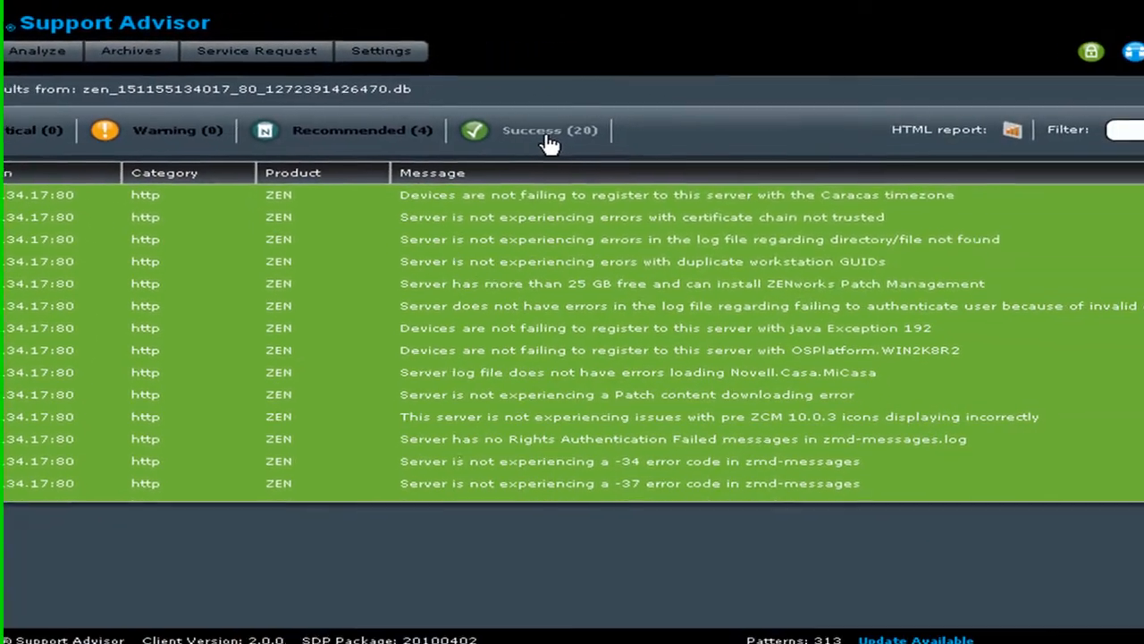
click(348, 129)
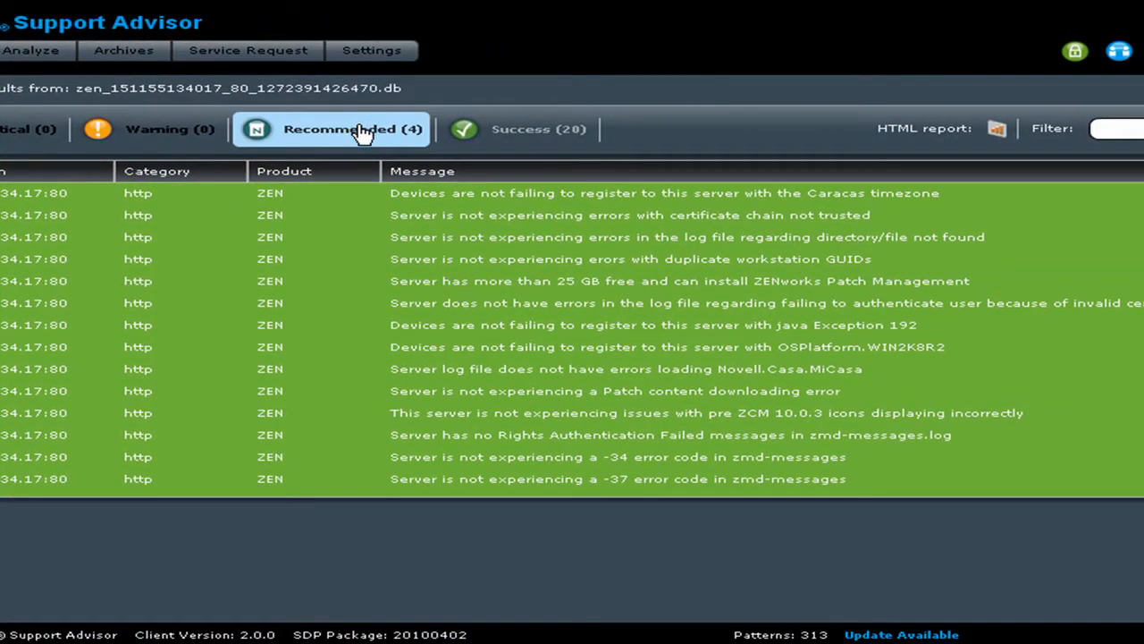
click(331, 128)
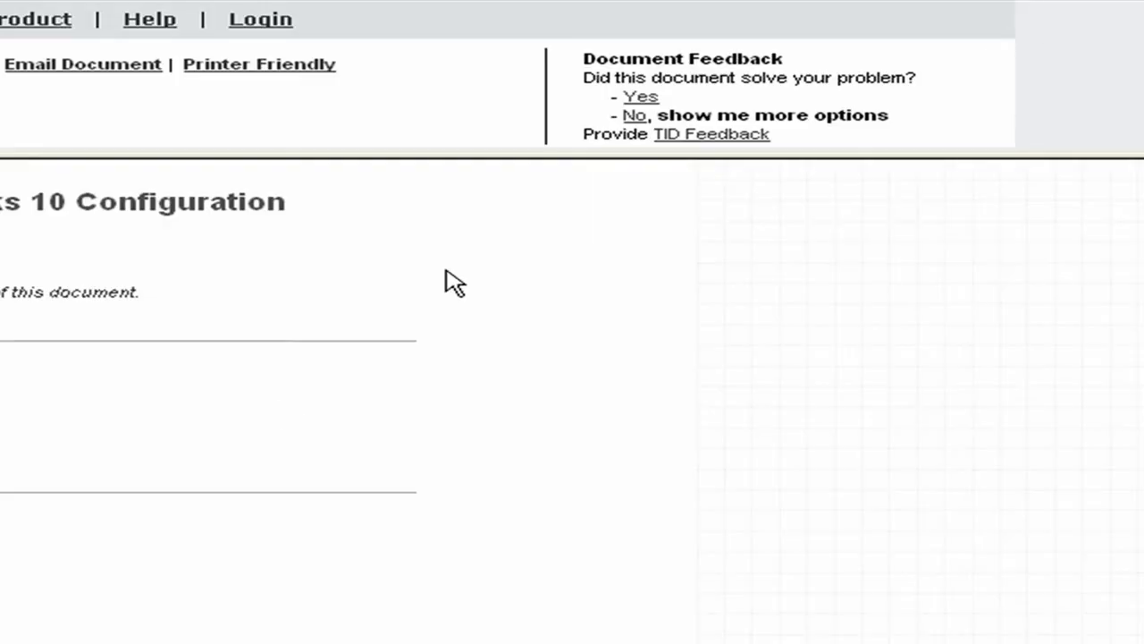
mouse_move(285, 420)
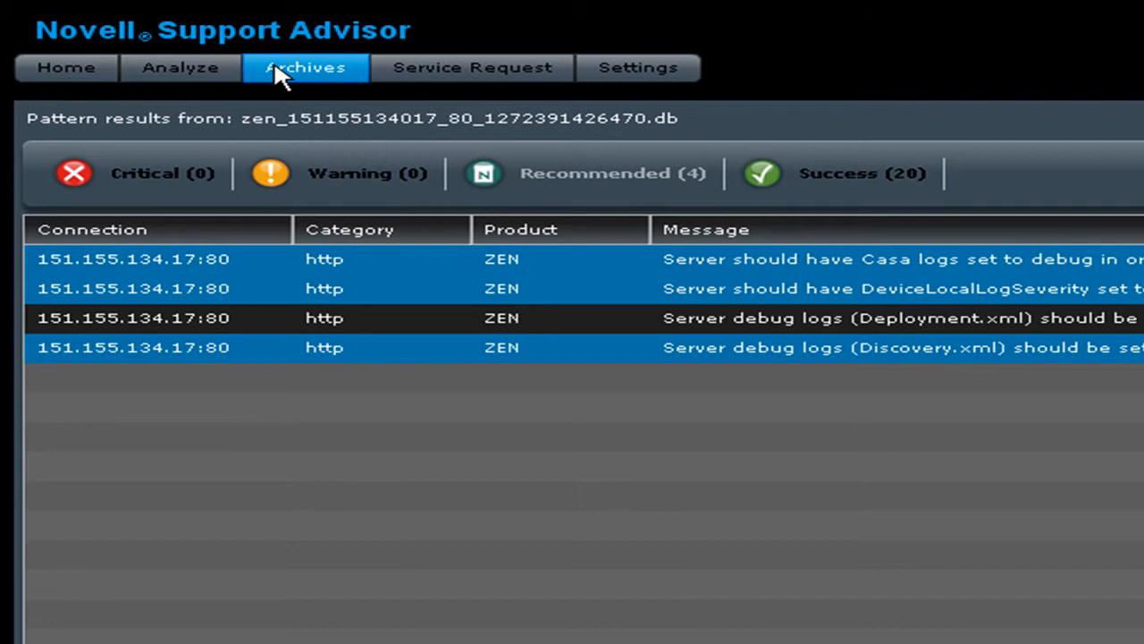
- Return to the Connection Archives list with its three saved archives
click(304, 68)
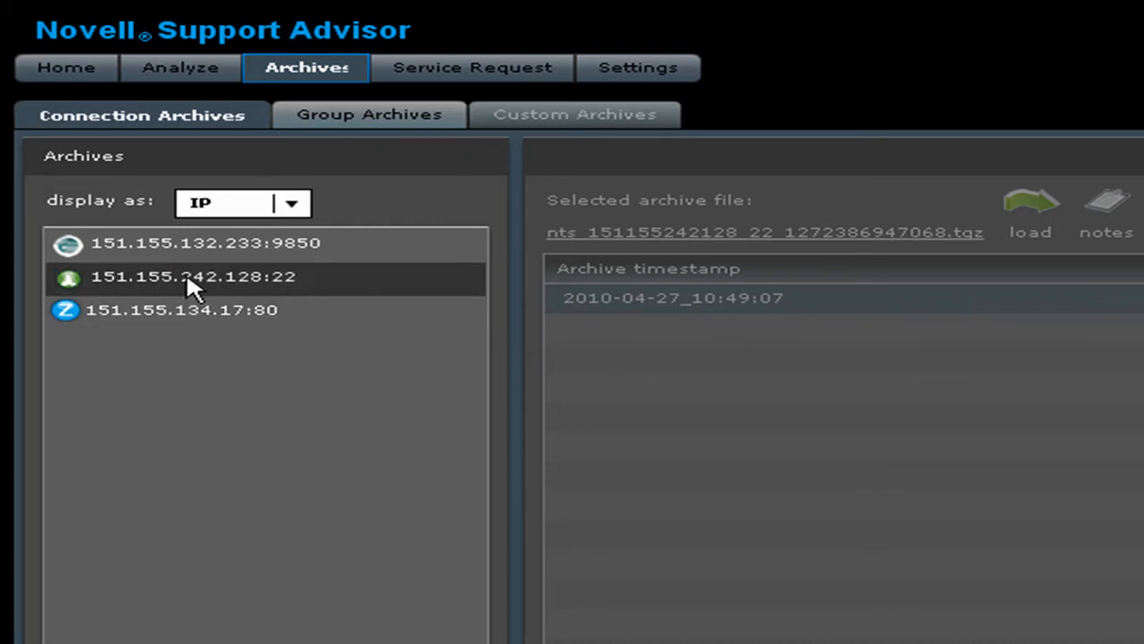
- Select the 151.155.242.128:22 server's 2010-04-27_10:49:07 archive to see its result counts
click(193, 275)
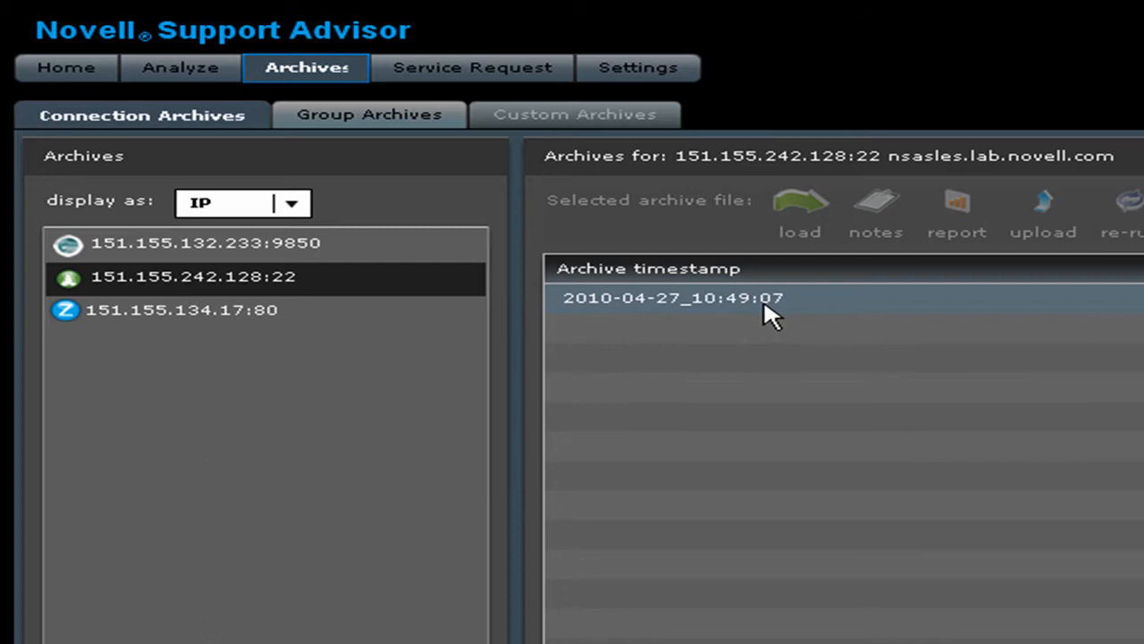
click(672, 297)
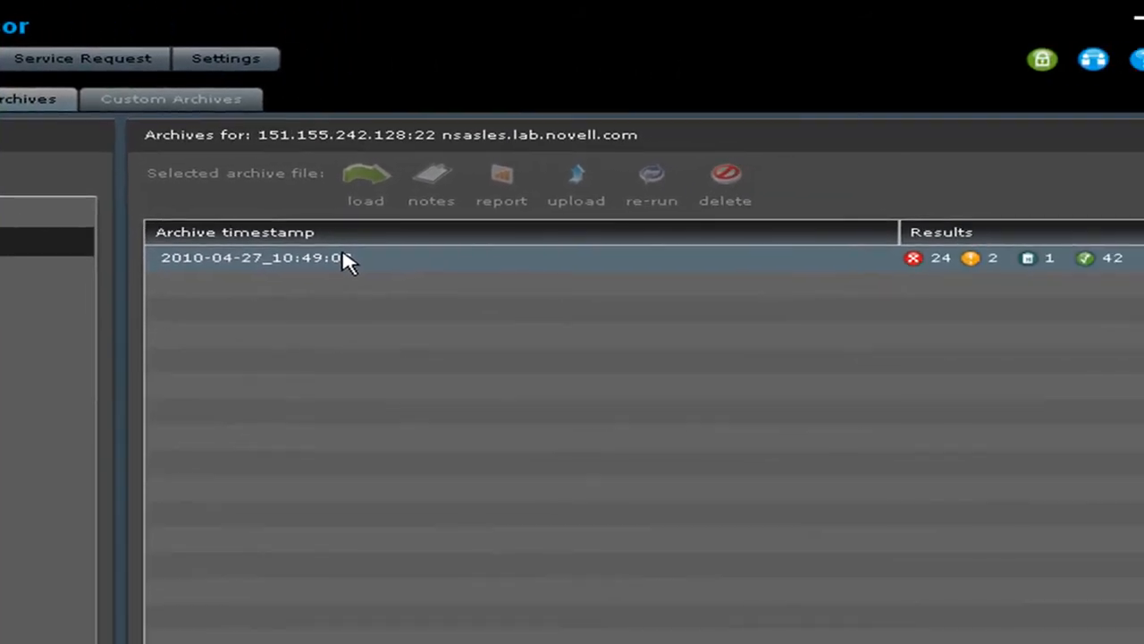
mouse_move(795, 259)
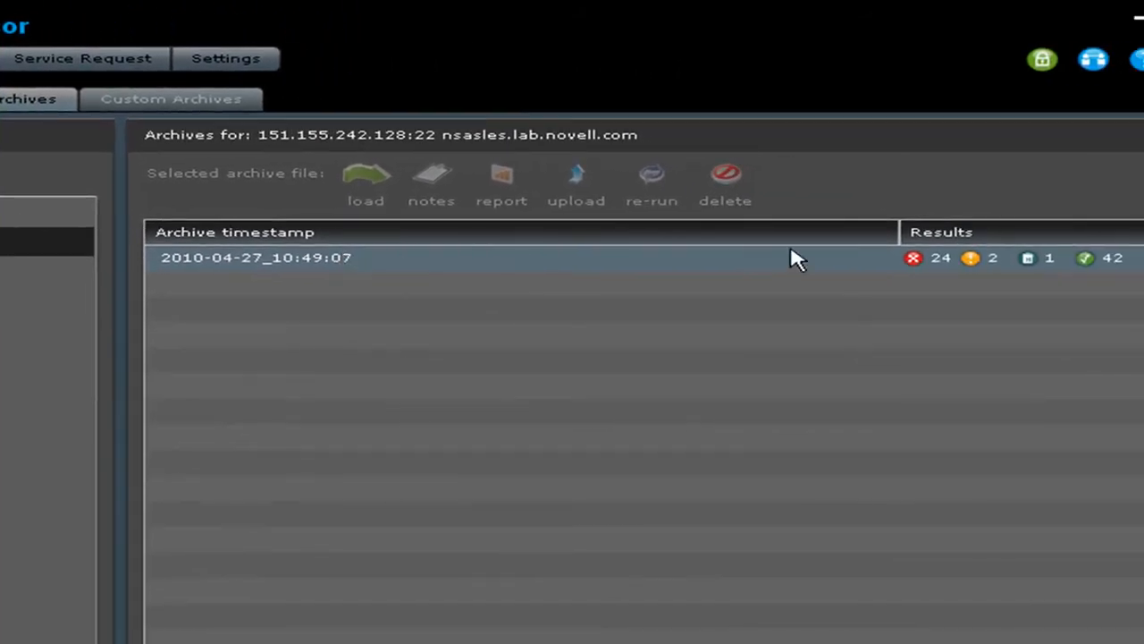
mouse_move(944, 265)
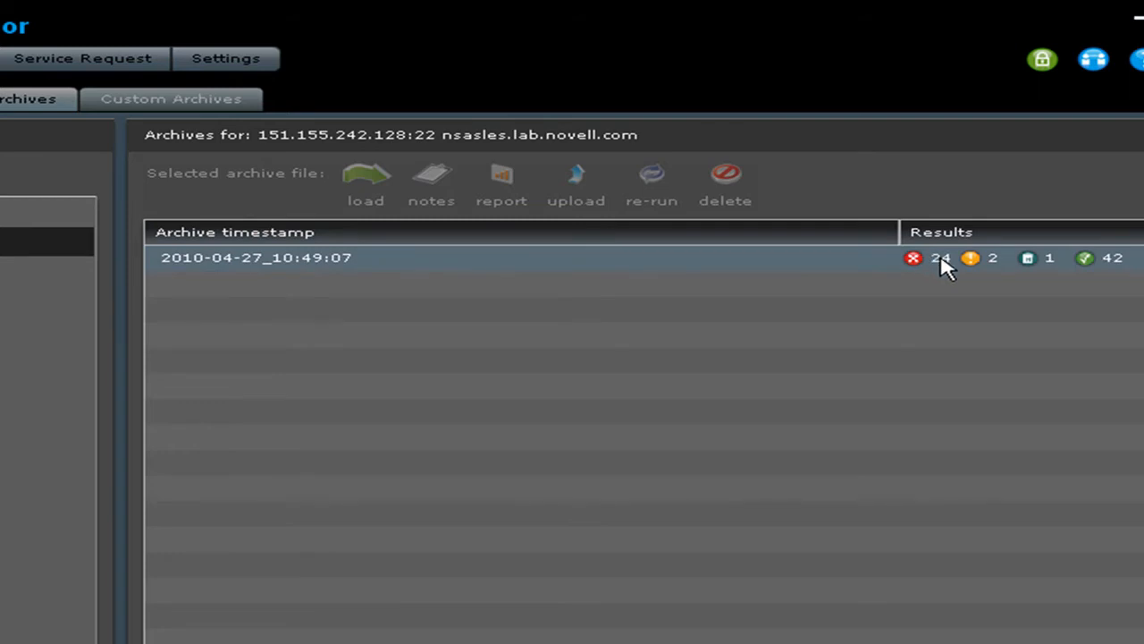
mouse_move(1030, 275)
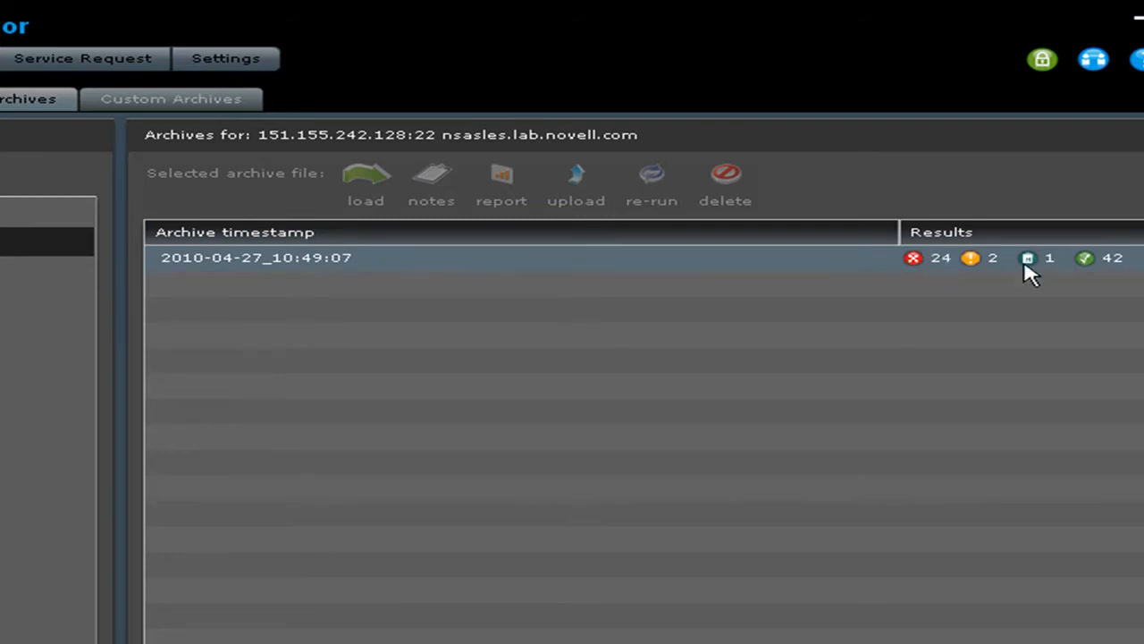
mouse_move(1063, 266)
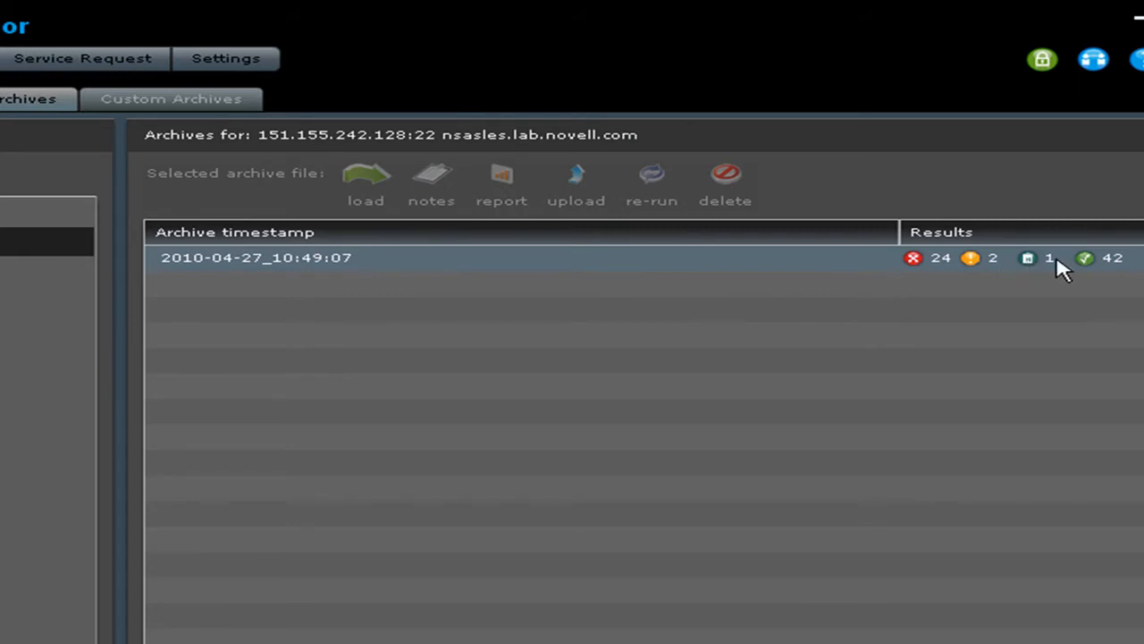
mouse_move(647, 261)
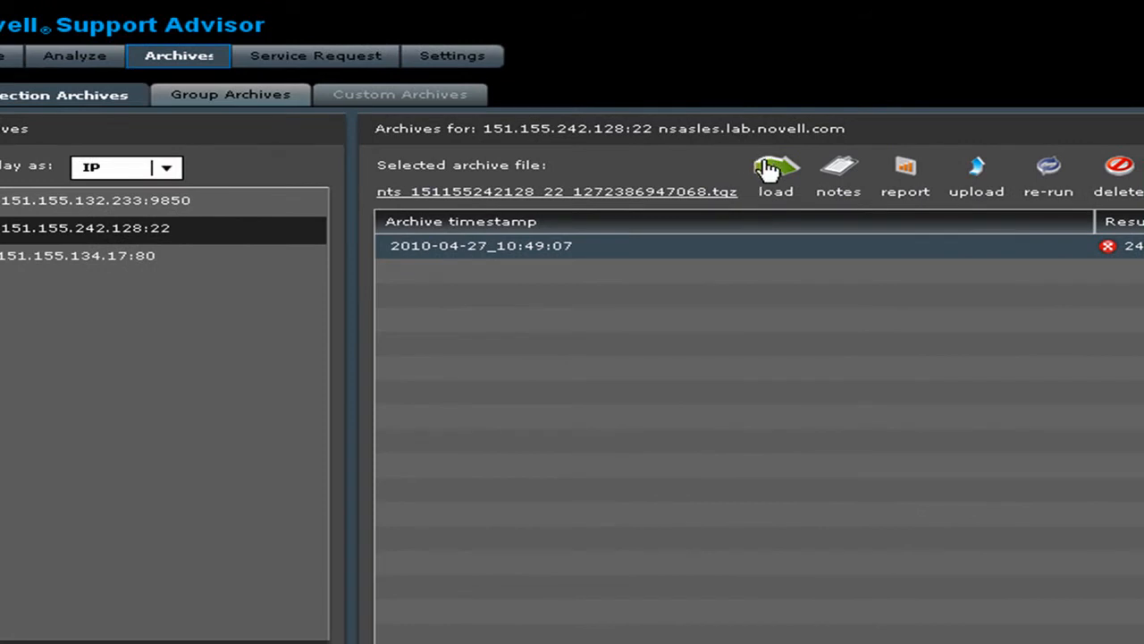
mouse_move(1105, 188)
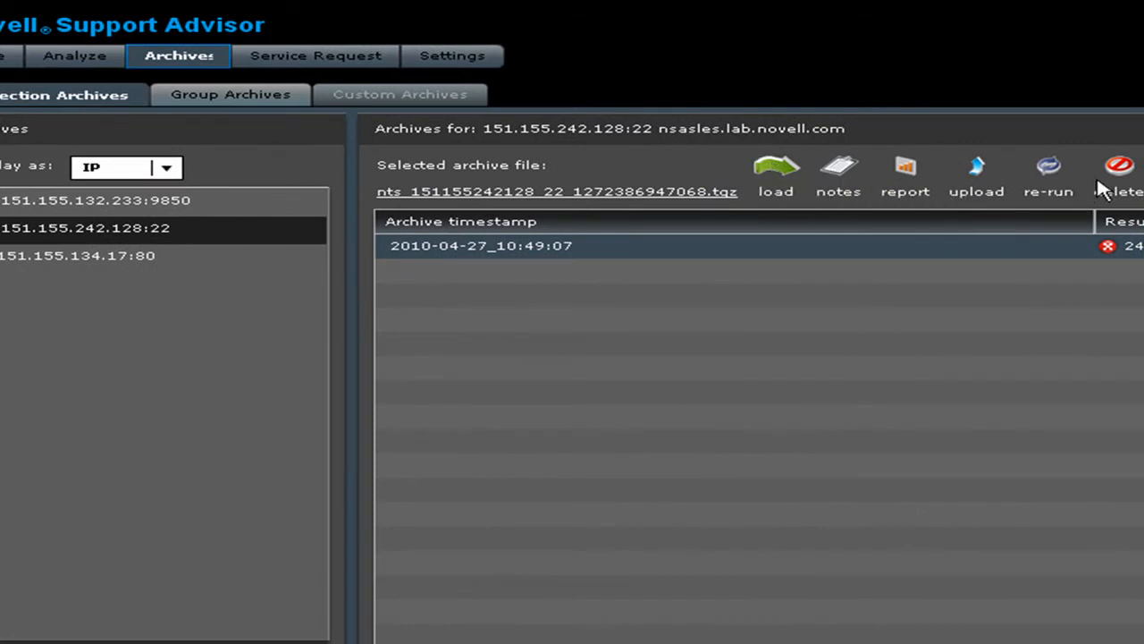
mouse_move(966, 182)
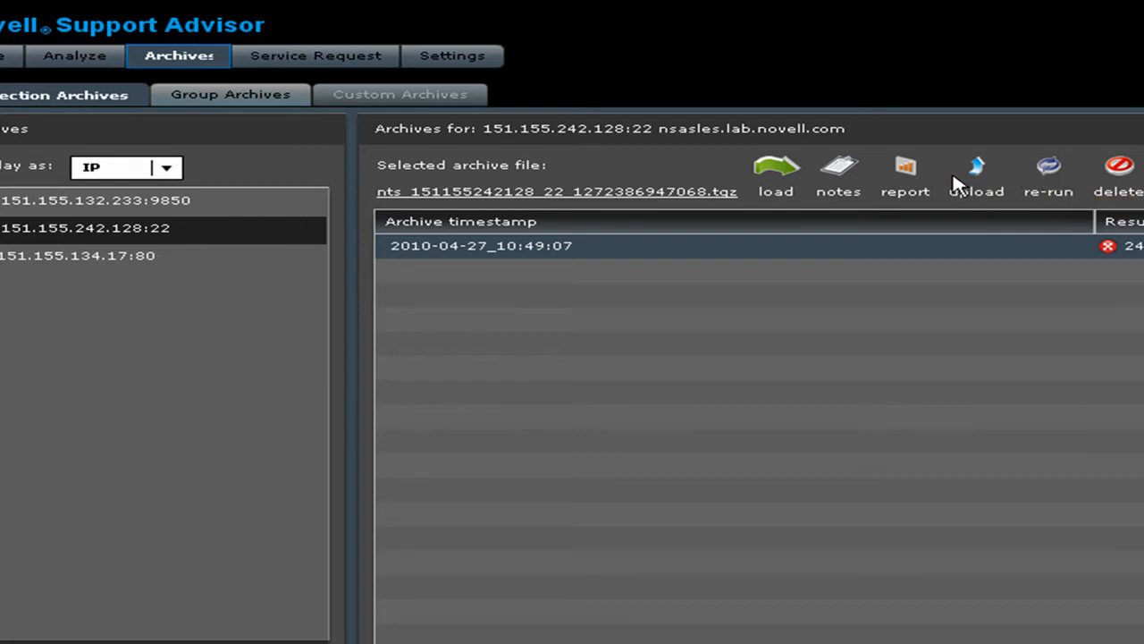
mouse_move(976, 182)
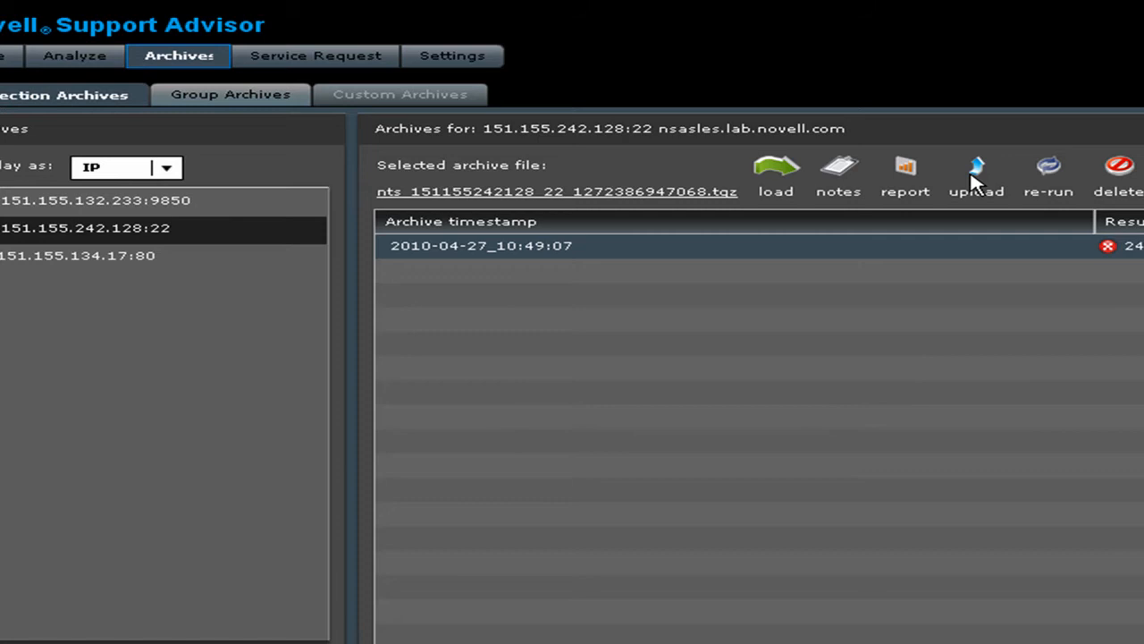
mouse_move(890, 215)
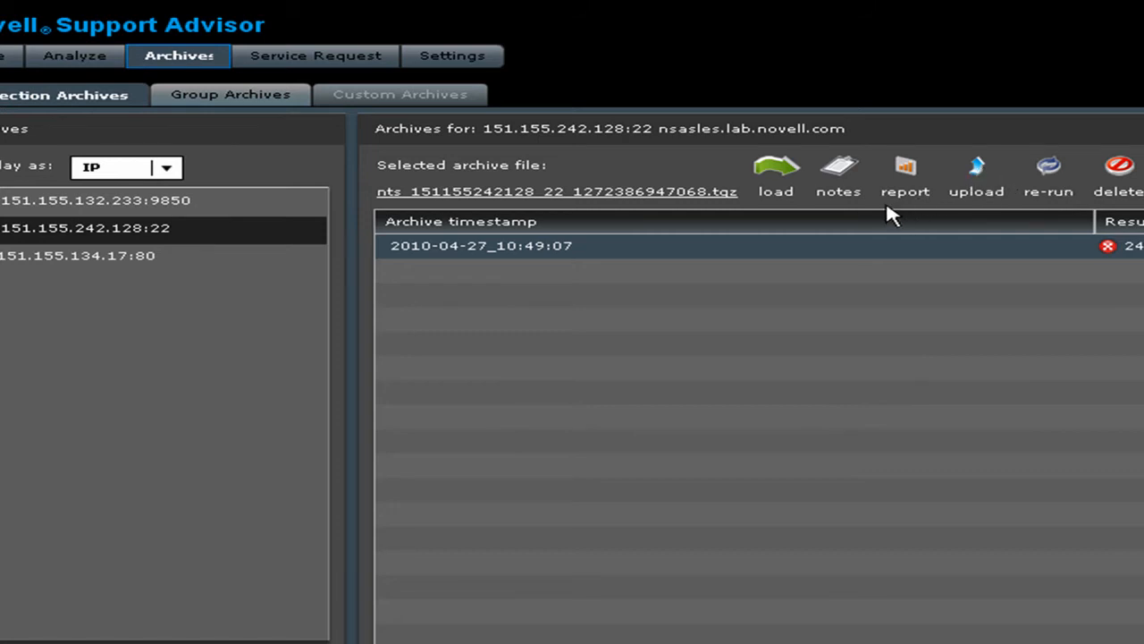
mouse_move(905, 175)
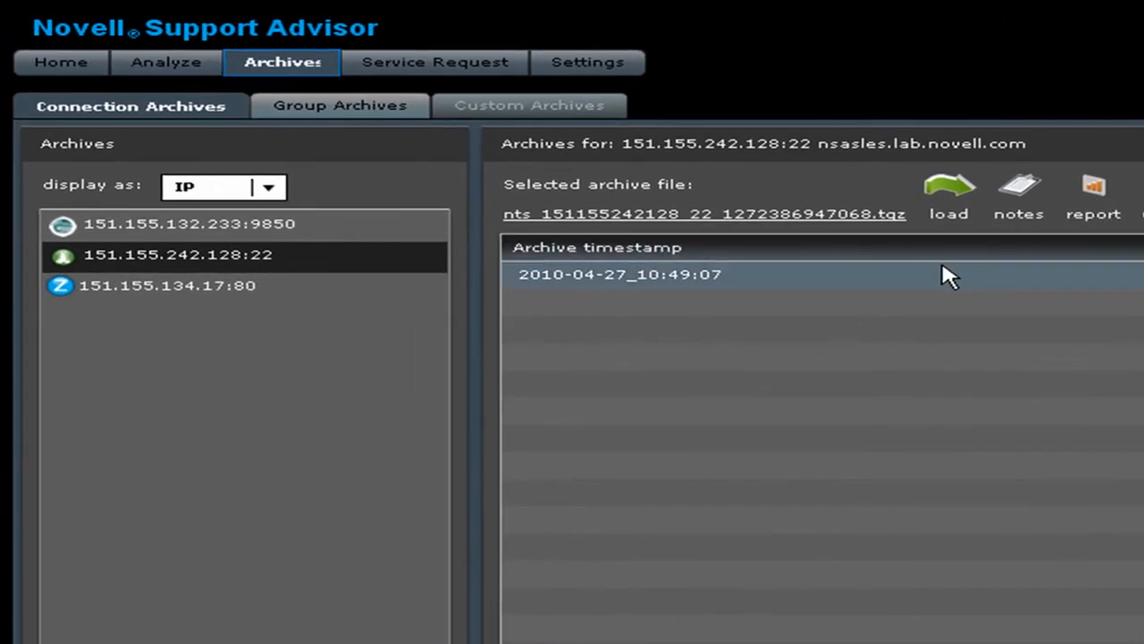
mouse_move(956, 279)
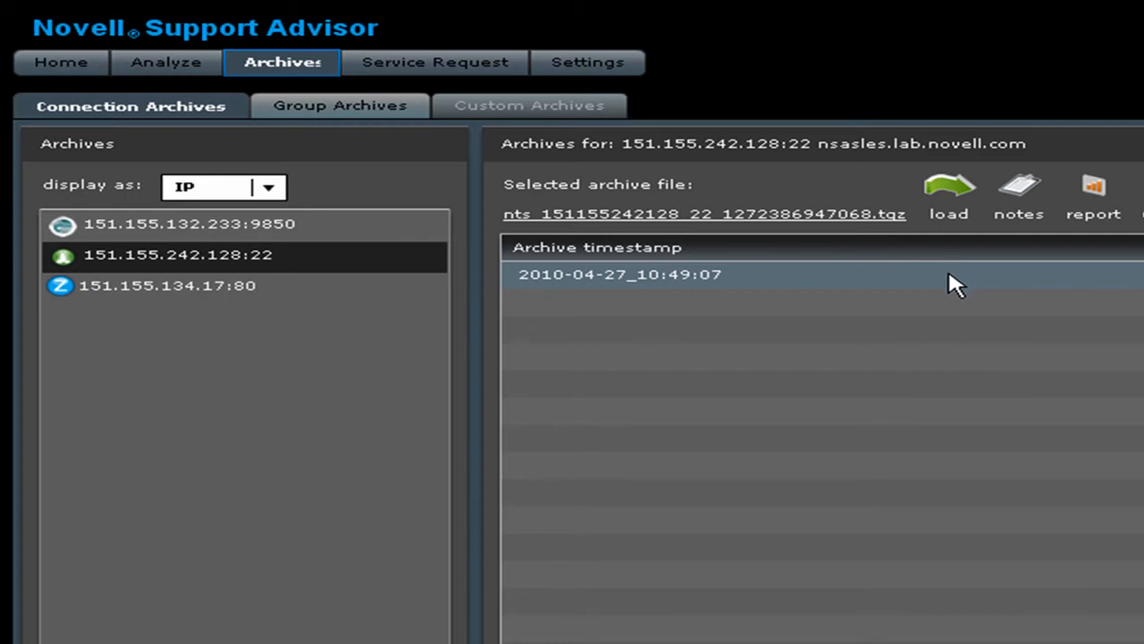
mouse_move(951, 187)
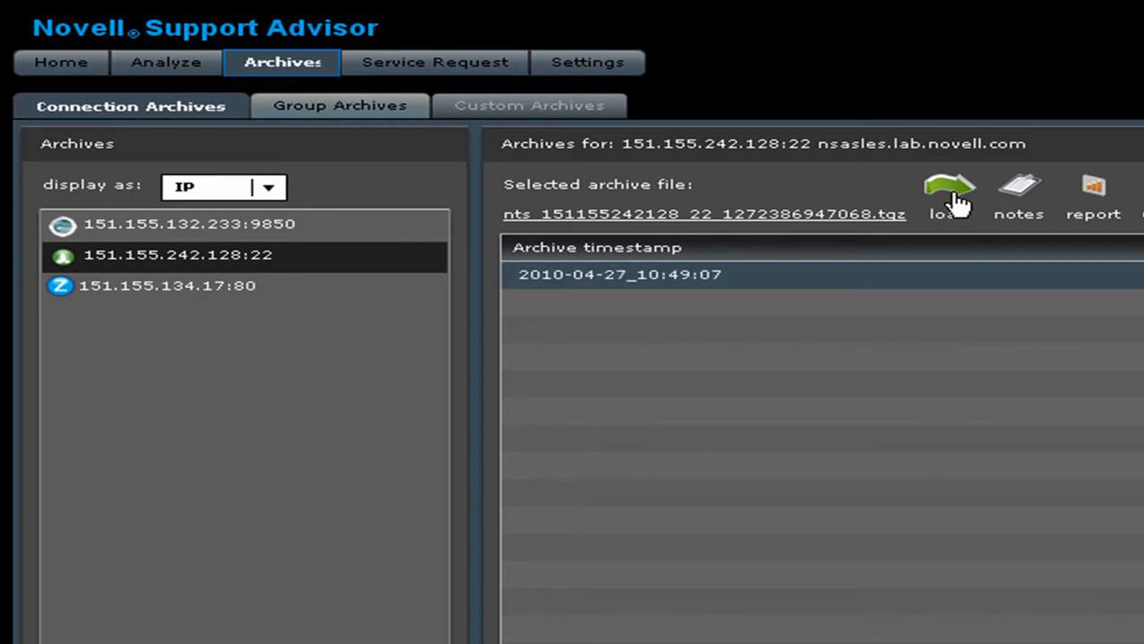
- Load the archive's pattern results and show the GLIB2 remote code execution finding details
click(949, 188)
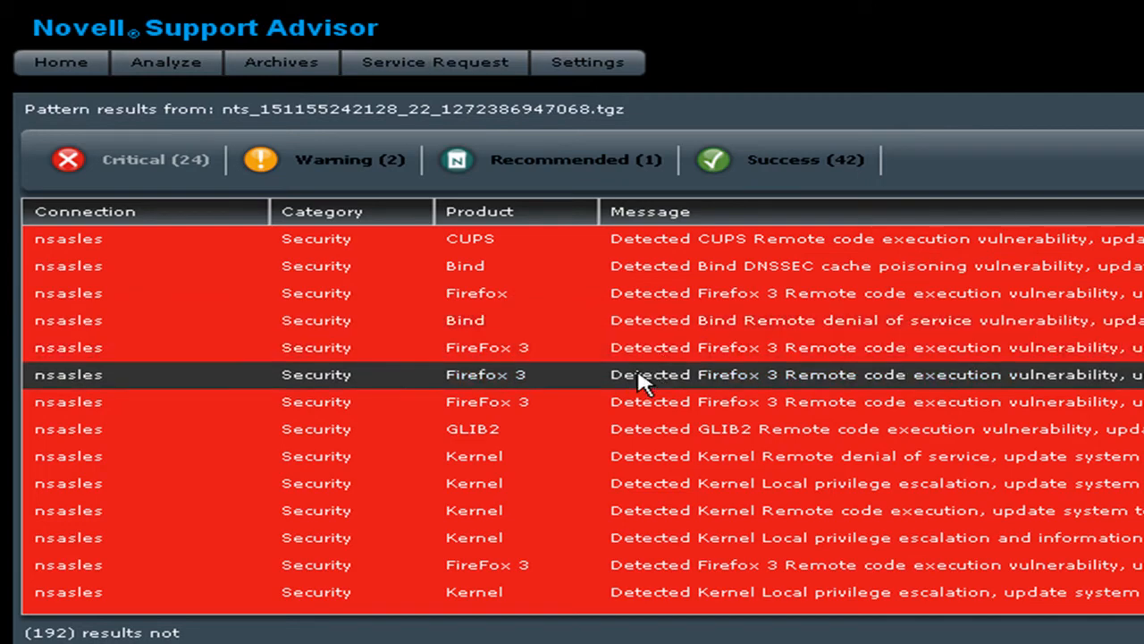
scroll(down, 3)
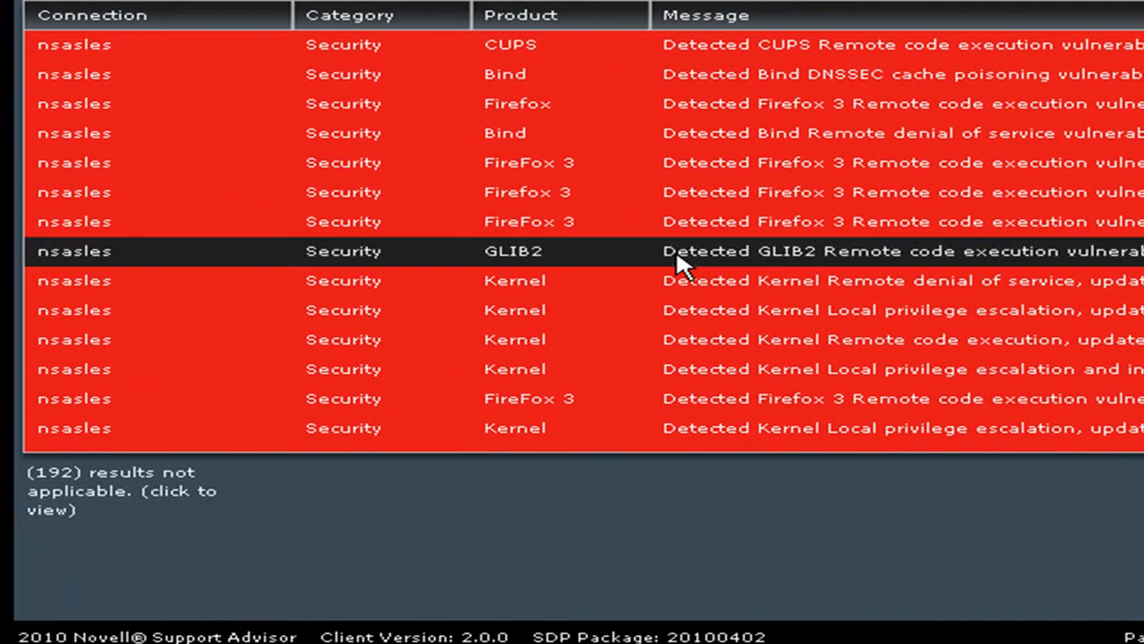
click(515, 251)
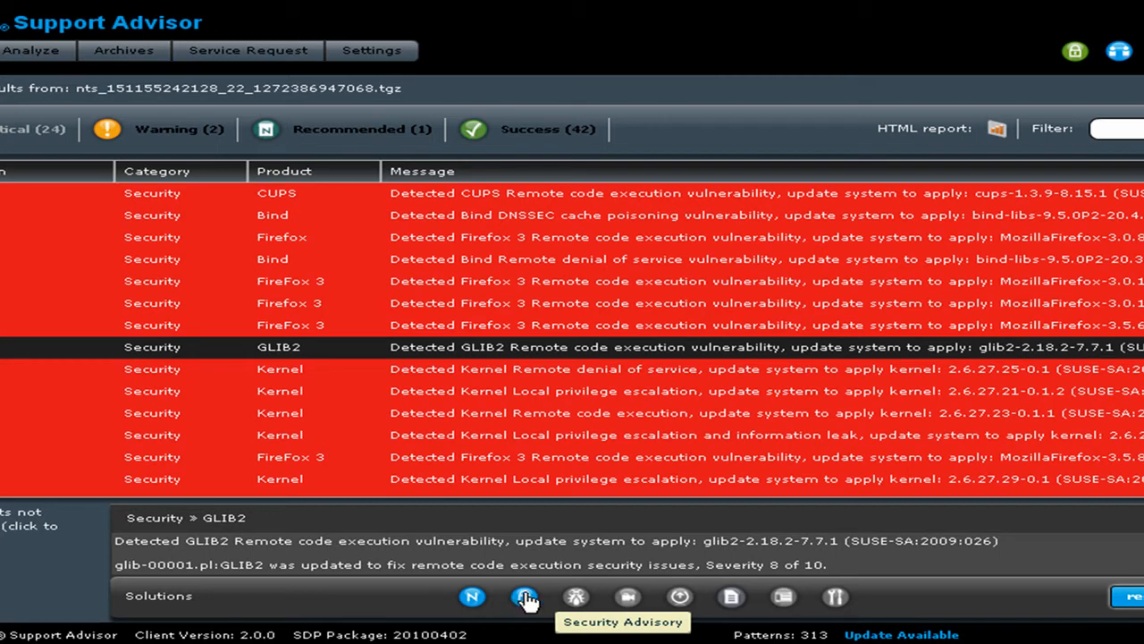
mouse_move(472, 597)
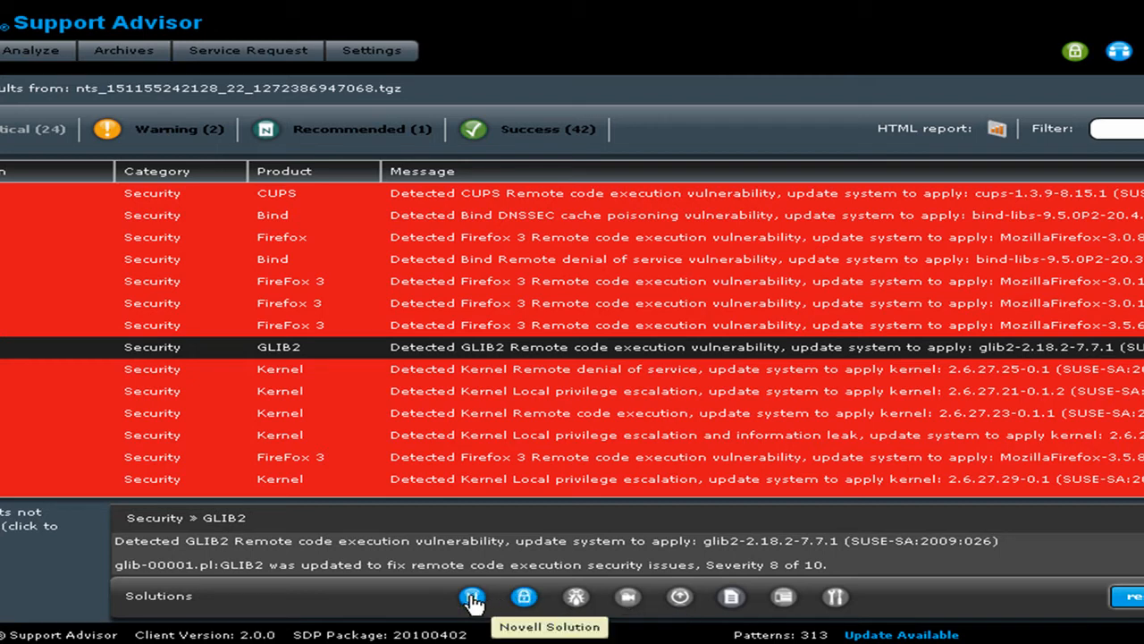
mouse_move(523, 598)
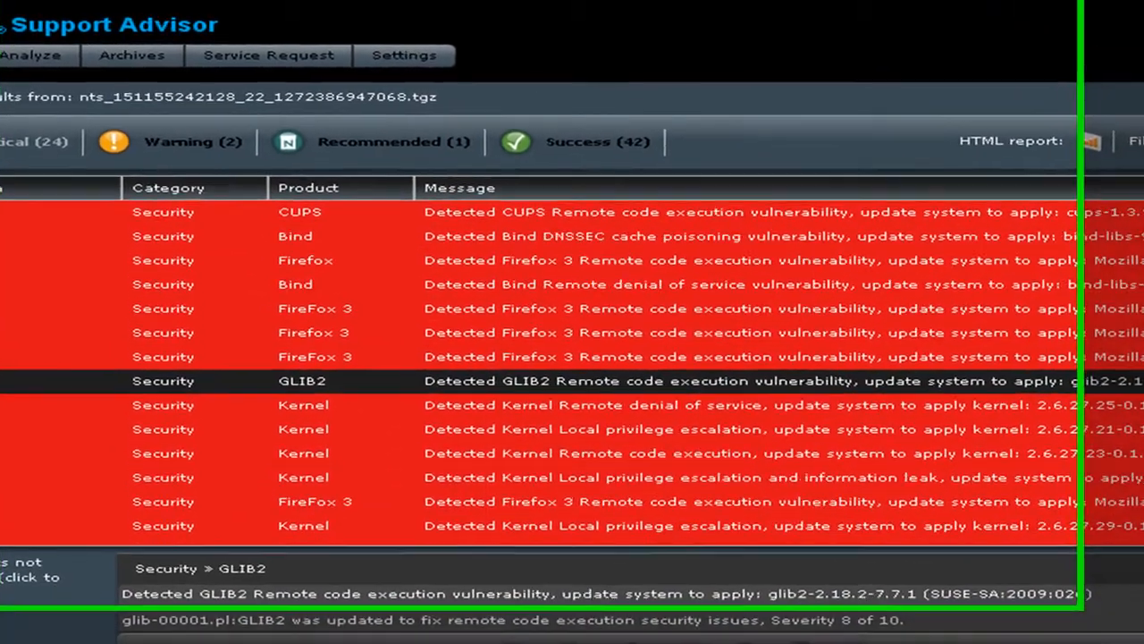
- Review the 2 warning, 1 recommended and 42 successful results in turn
click(193, 141)
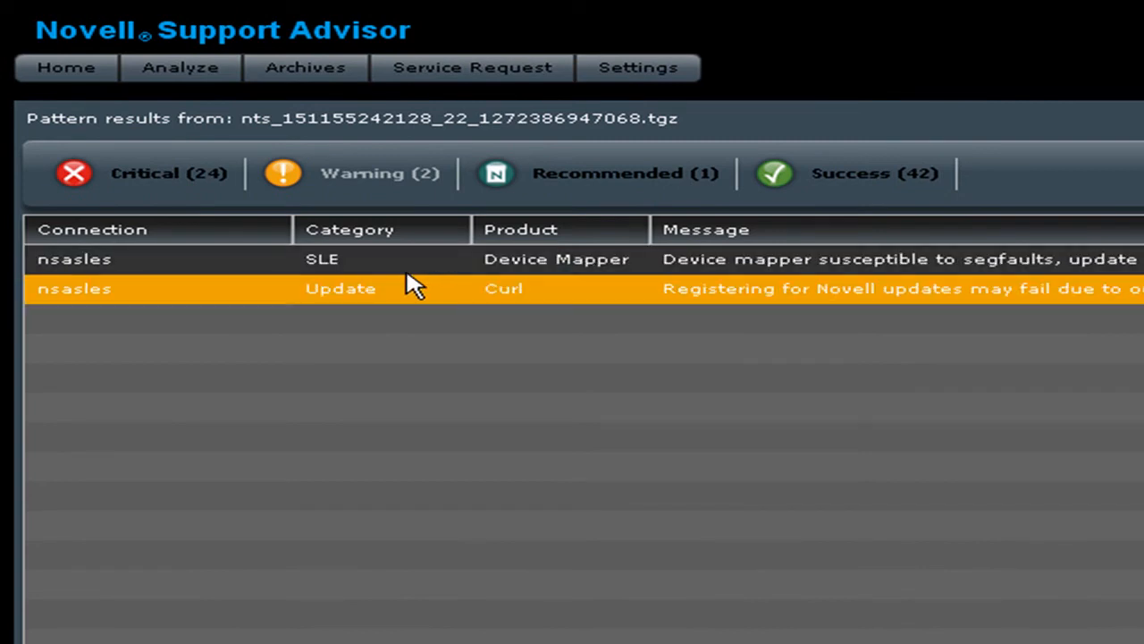
click(597, 171)
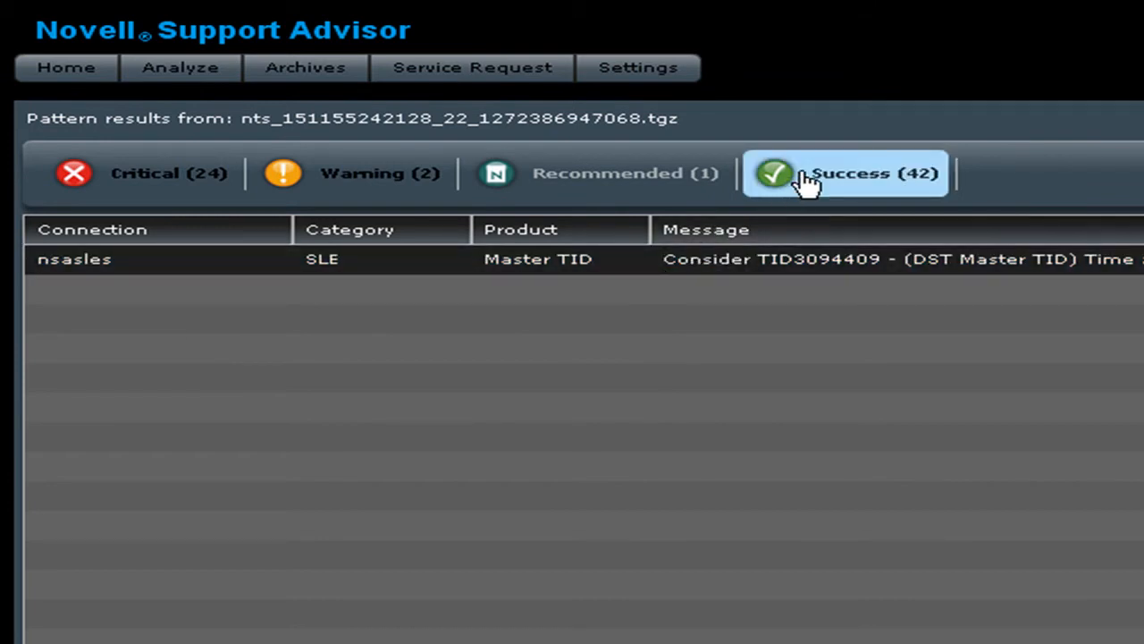
click(362, 172)
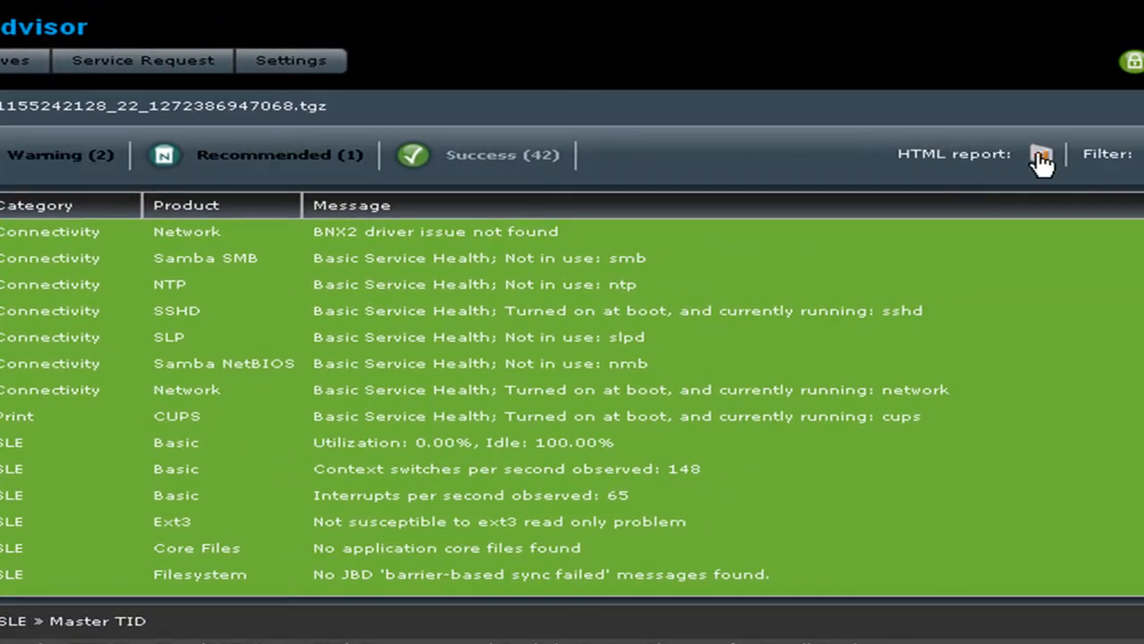
mouse_move(1040, 160)
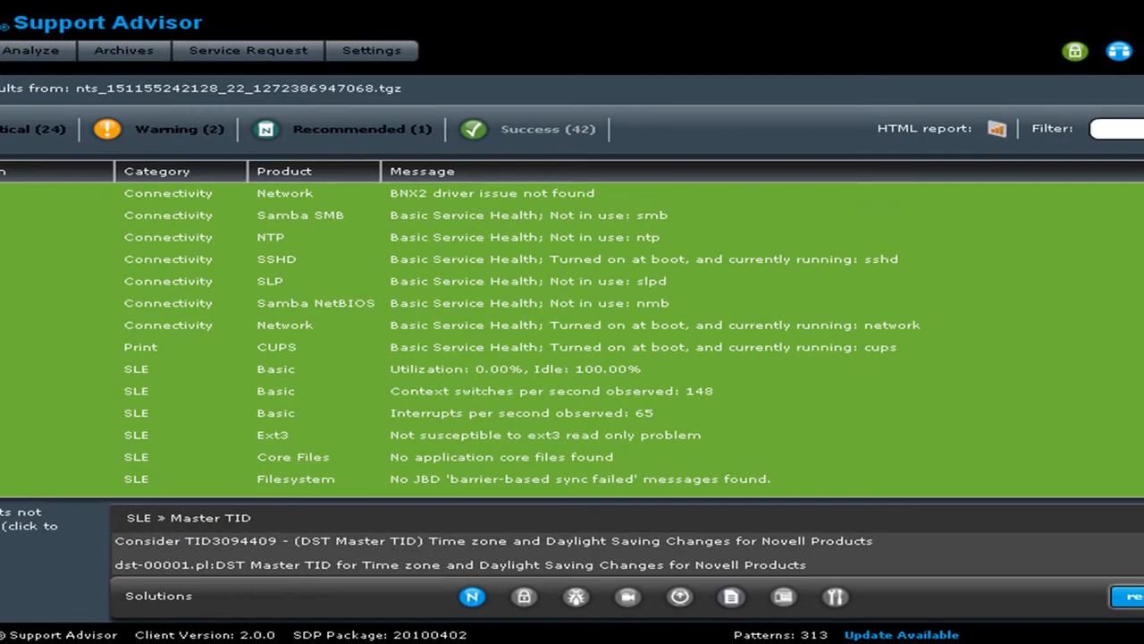
- View the nsasles HTML report and scroll through its 24 critical issue details
click(996, 129)
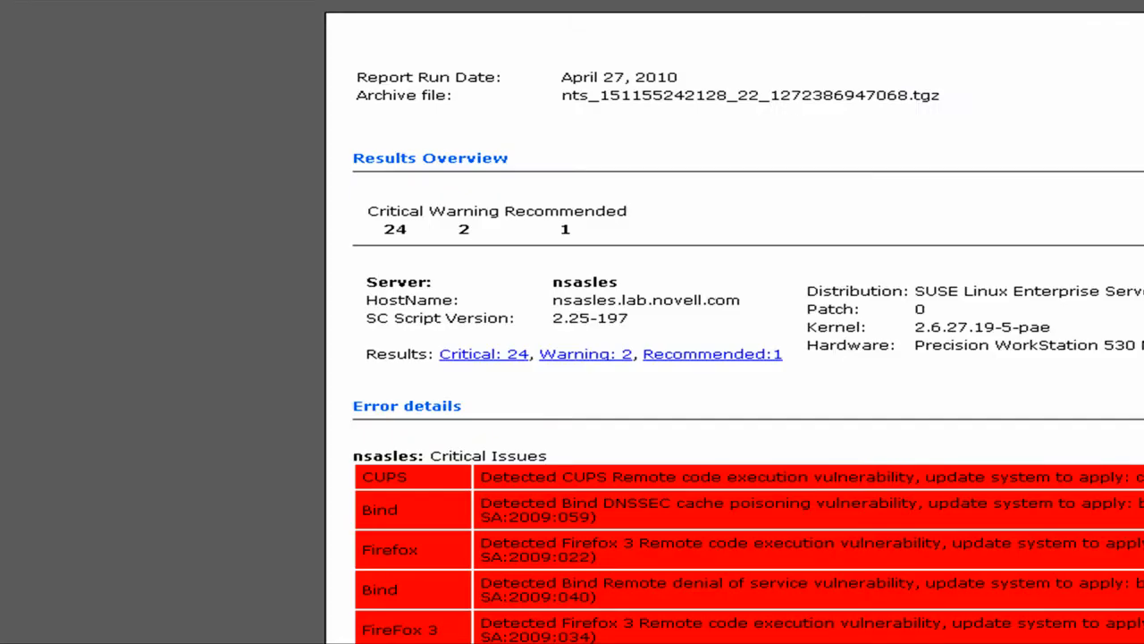
mouse_move(990, 308)
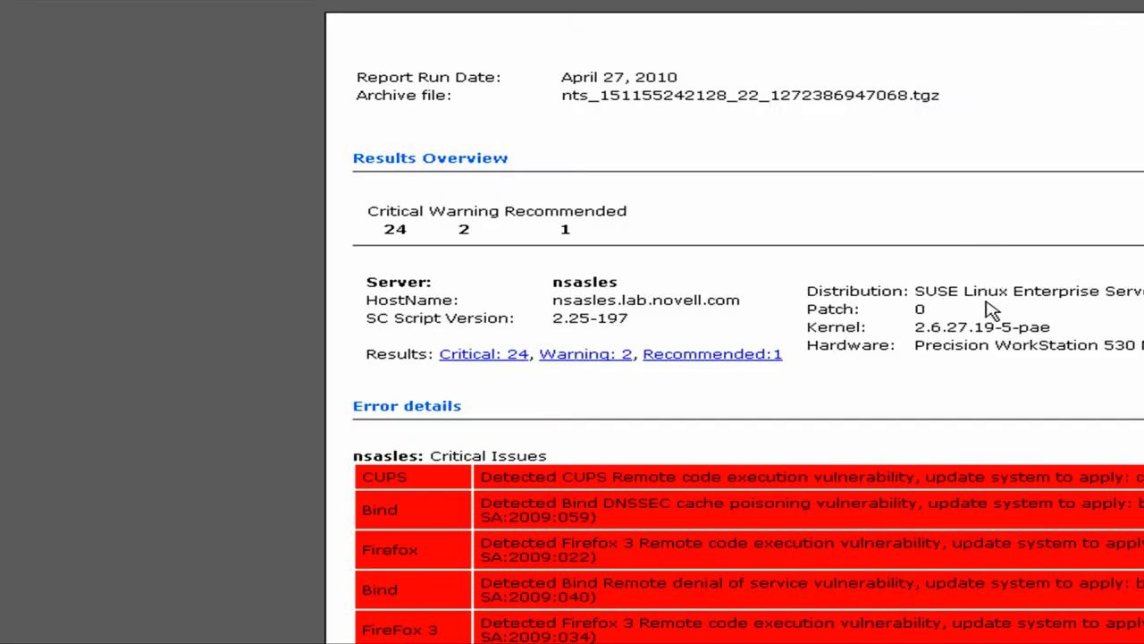
mouse_move(983, 307)
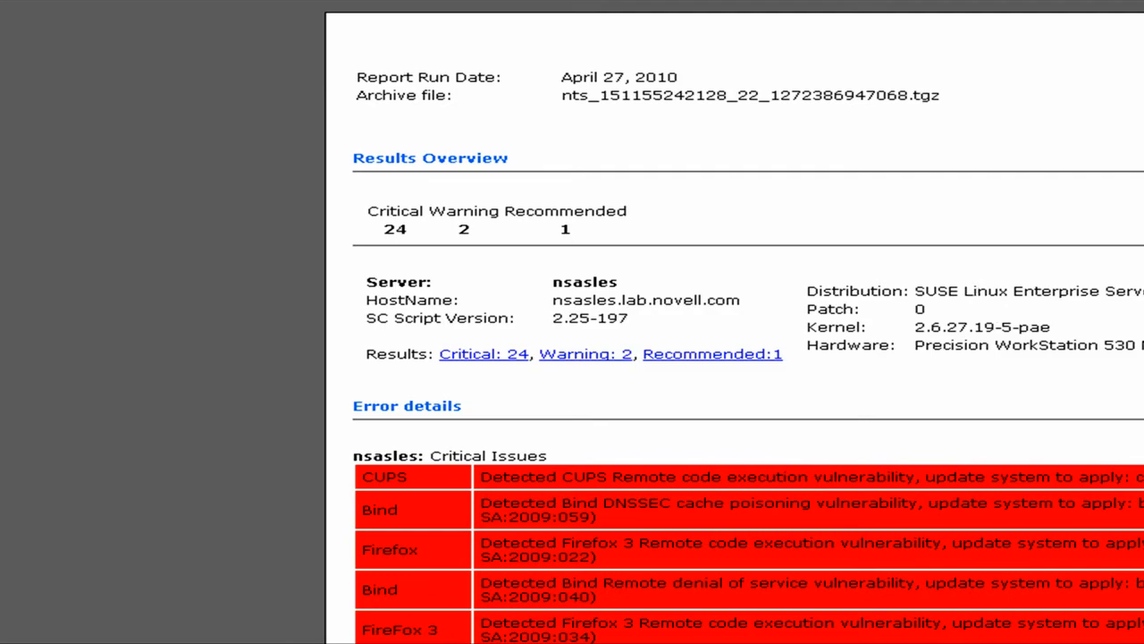
scroll(down, 3)
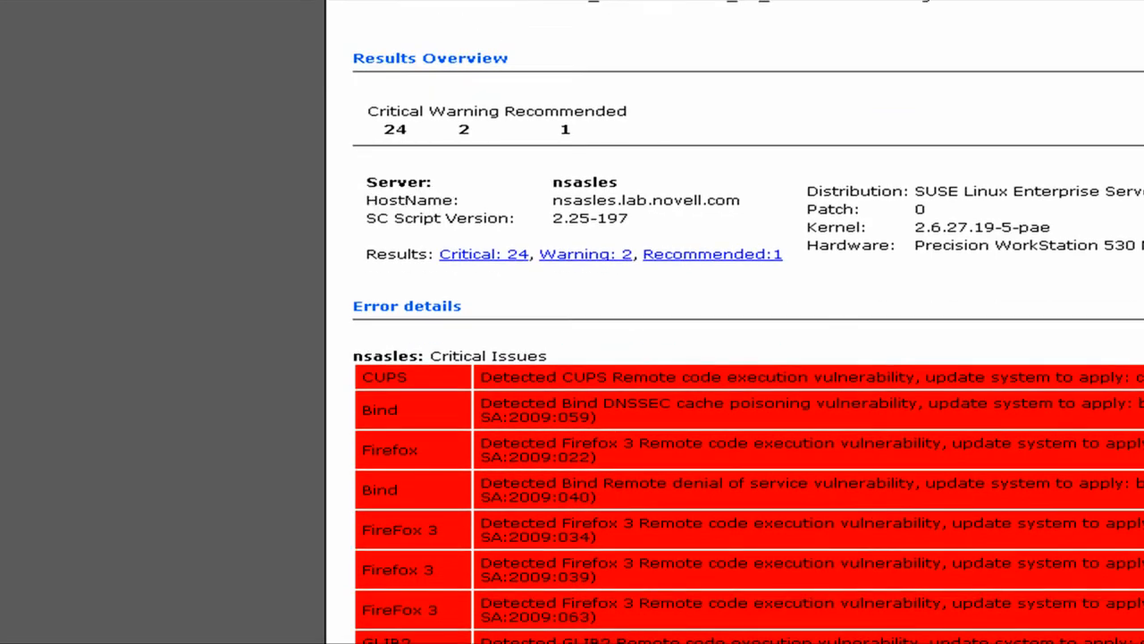
scroll(down, 3)
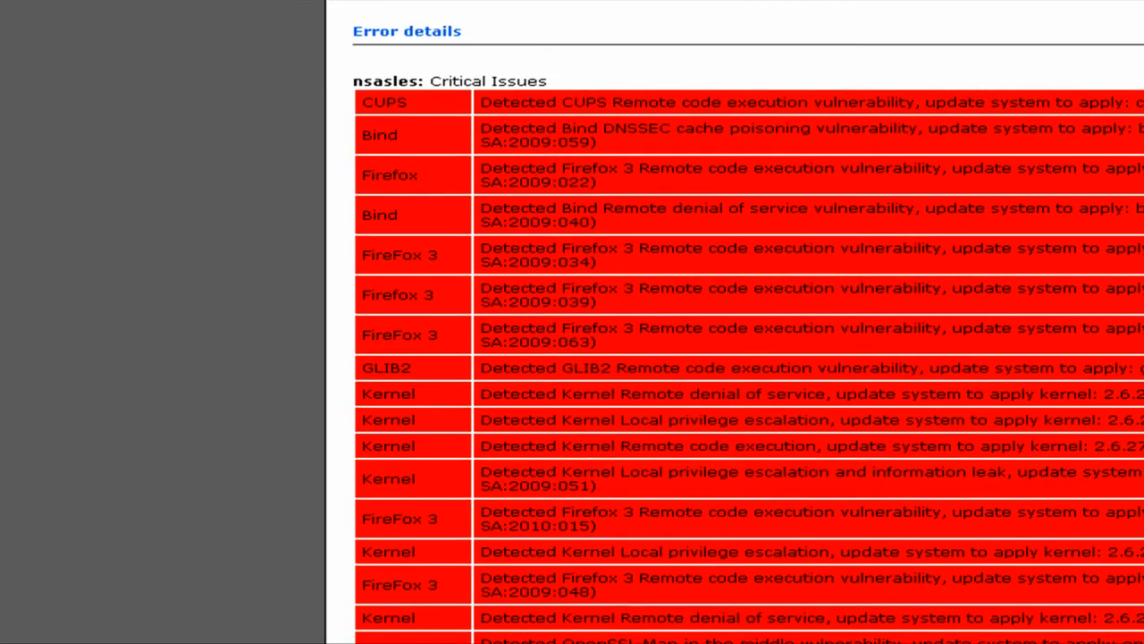
scroll(up, 3)
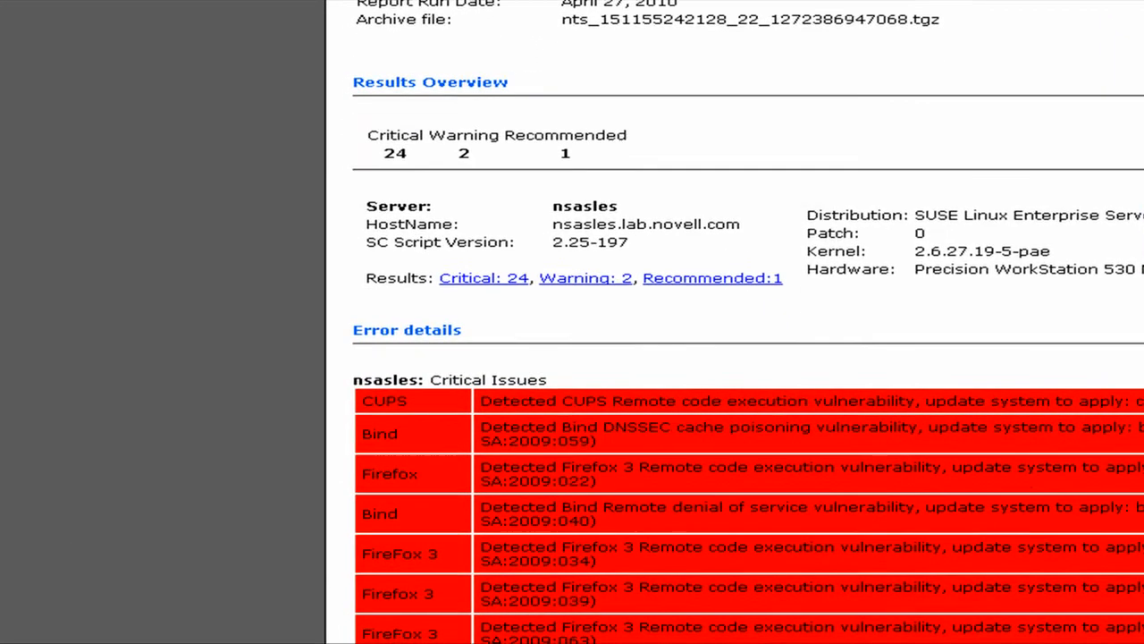
scroll(down, 3)
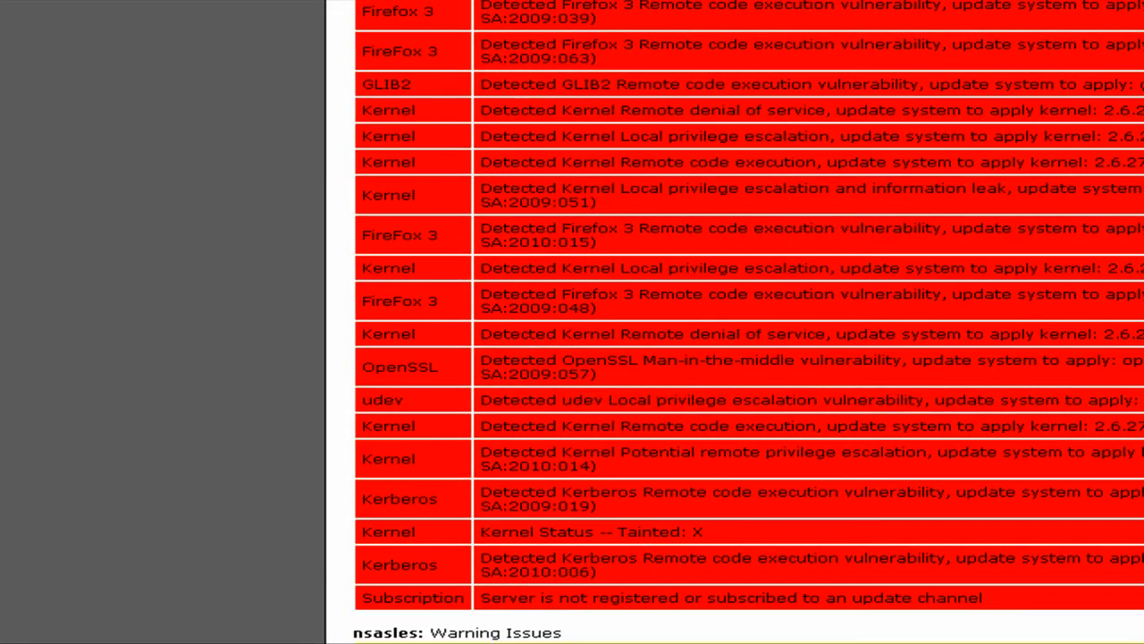
scroll(up, 3)
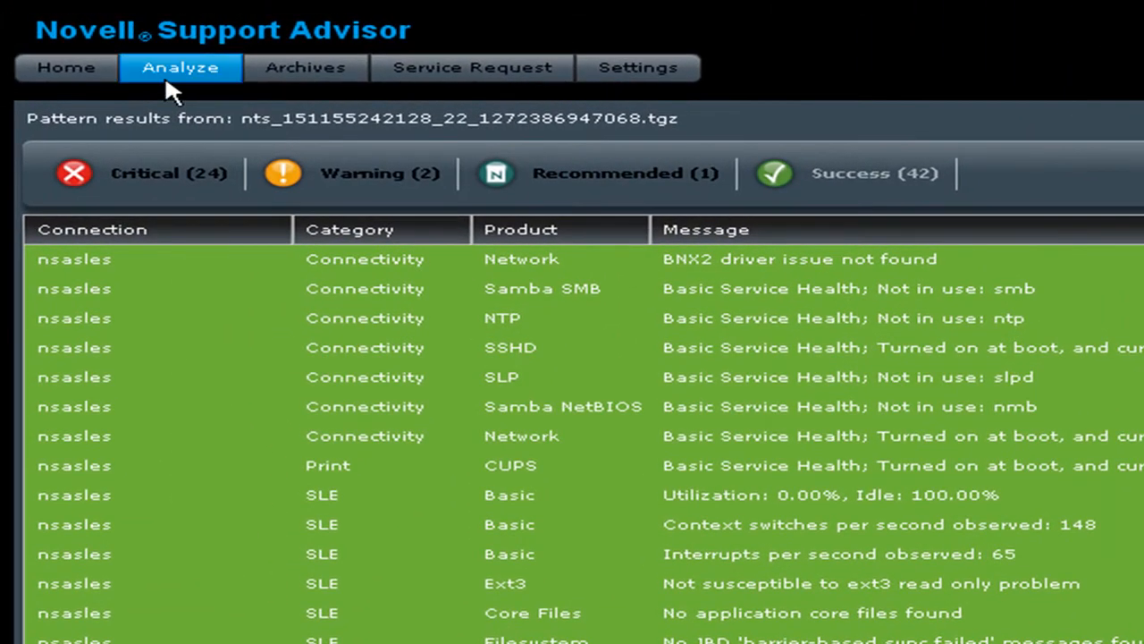
- Go Home, then to Analyze Groups, listing the All GroupWise Servers group
click(64, 67)
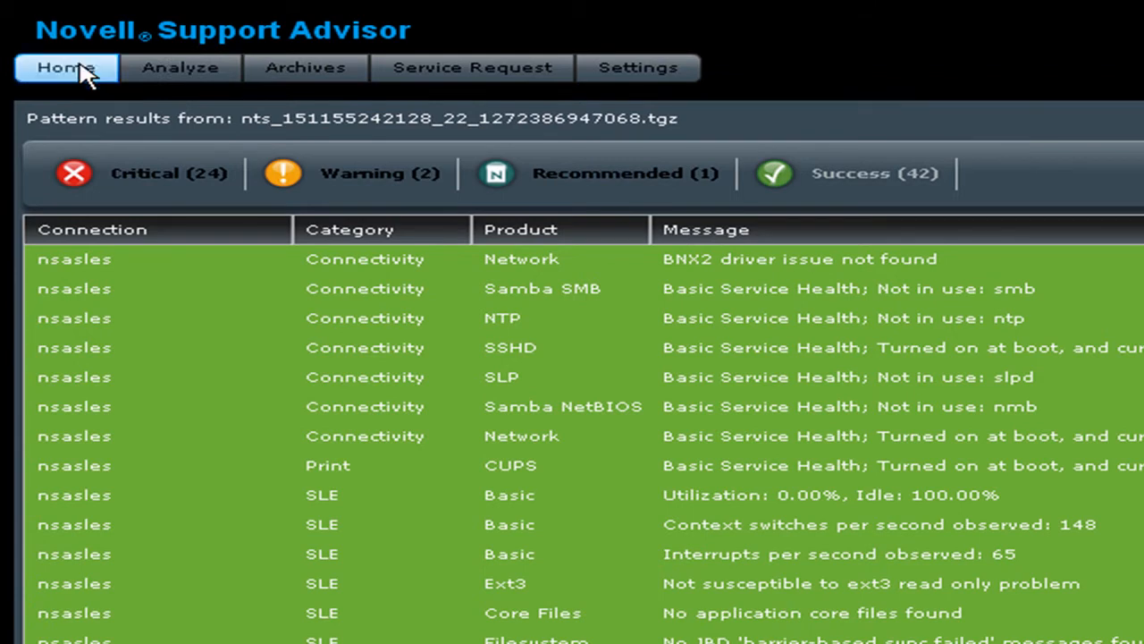
click(64, 68)
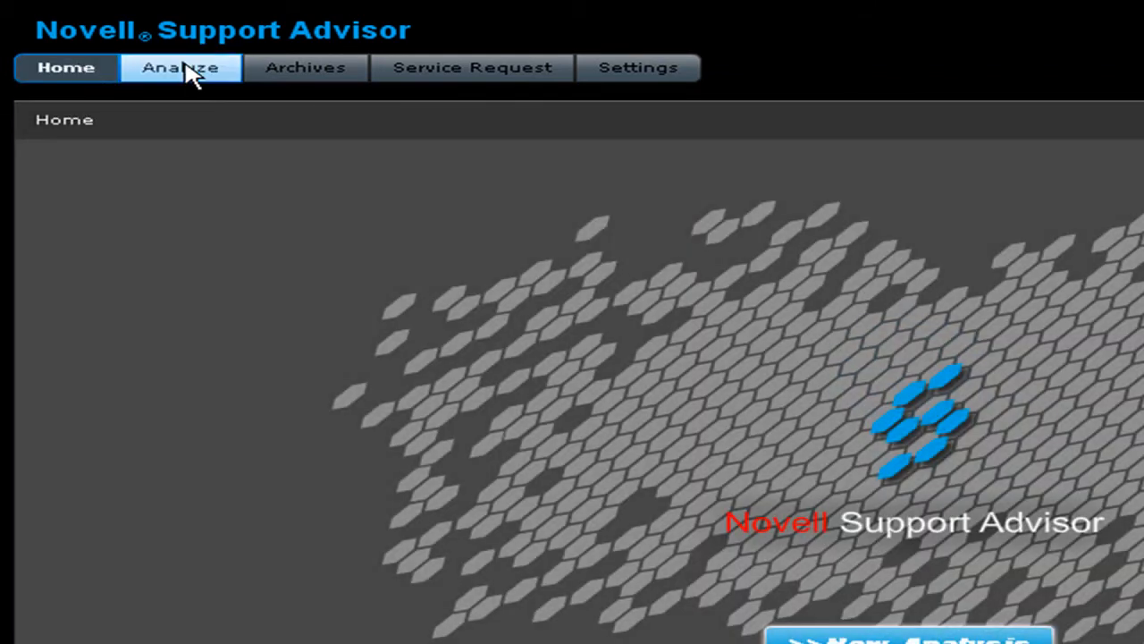
click(179, 68)
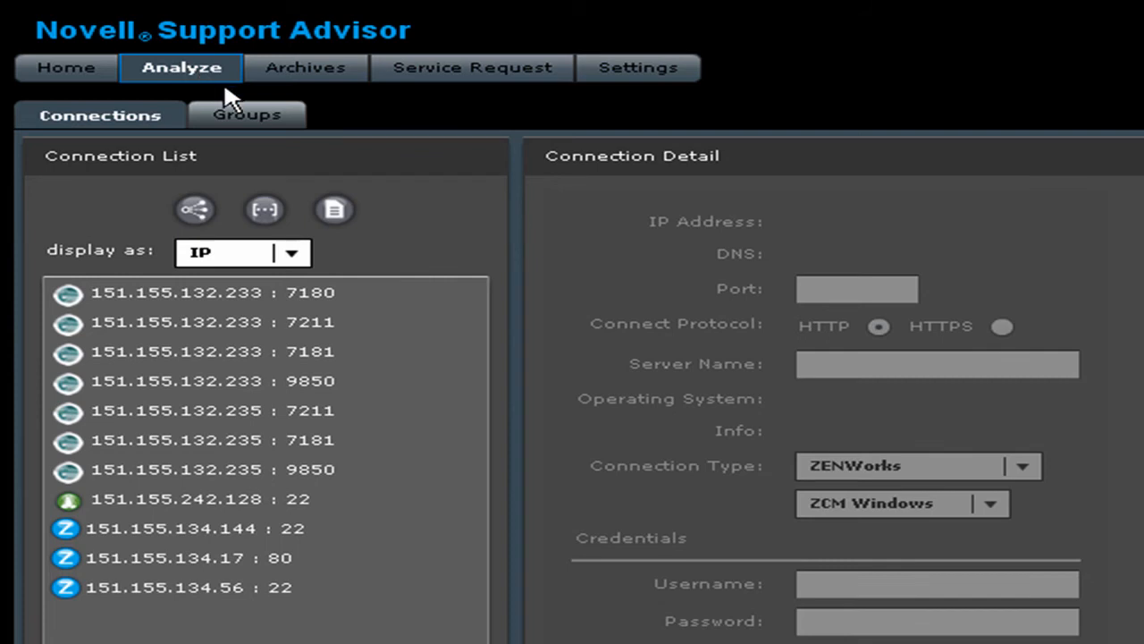
mouse_move(252, 105)
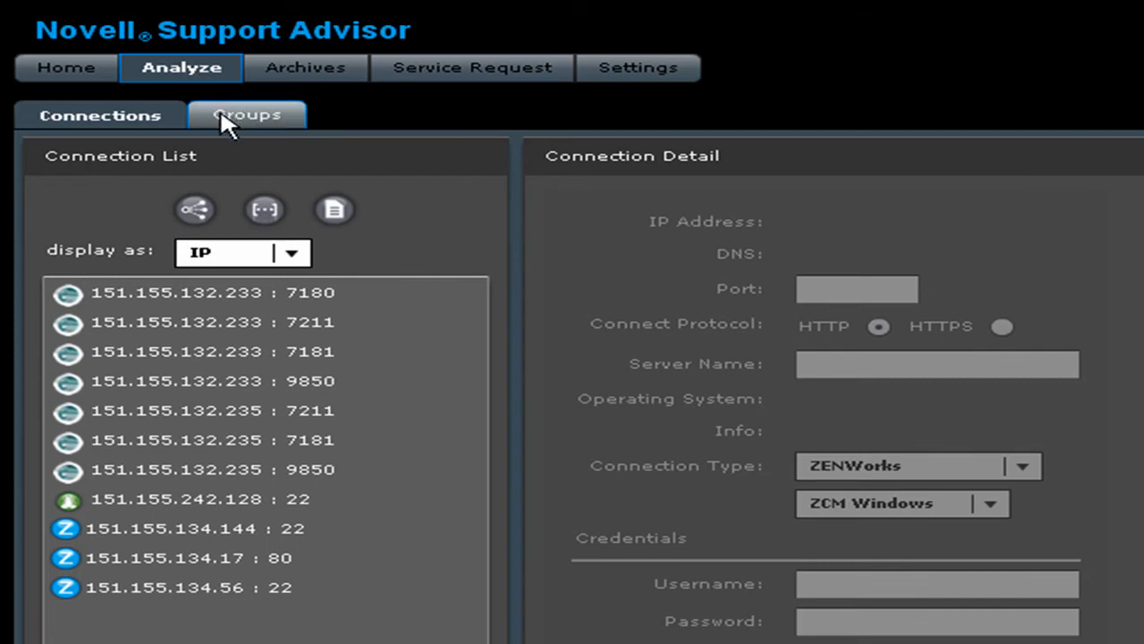
click(247, 114)
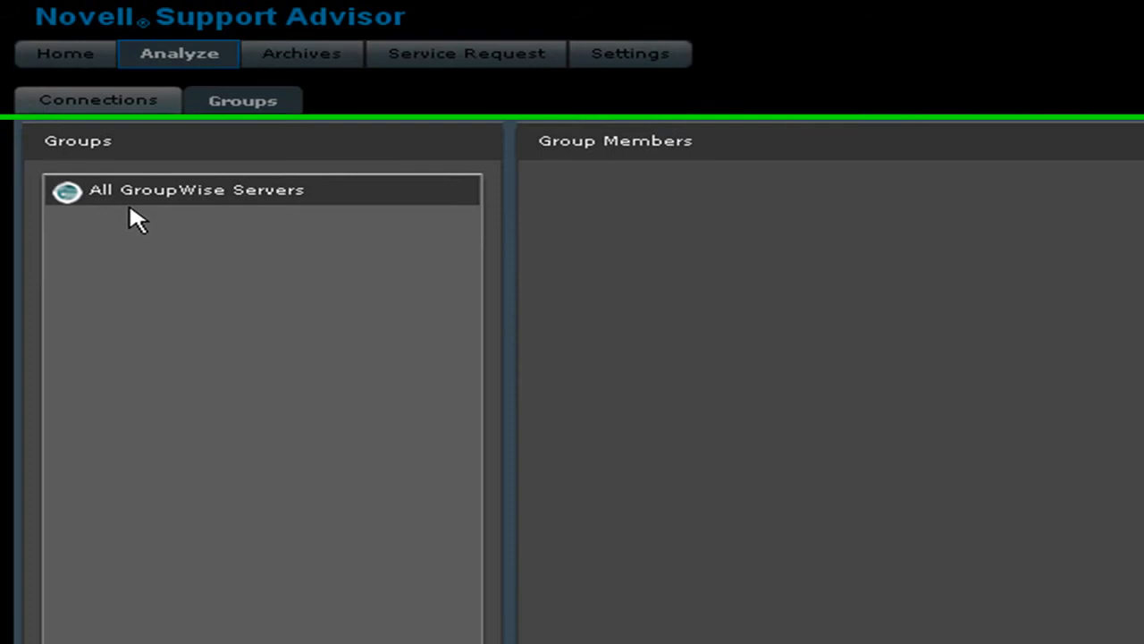
scroll(down, 3)
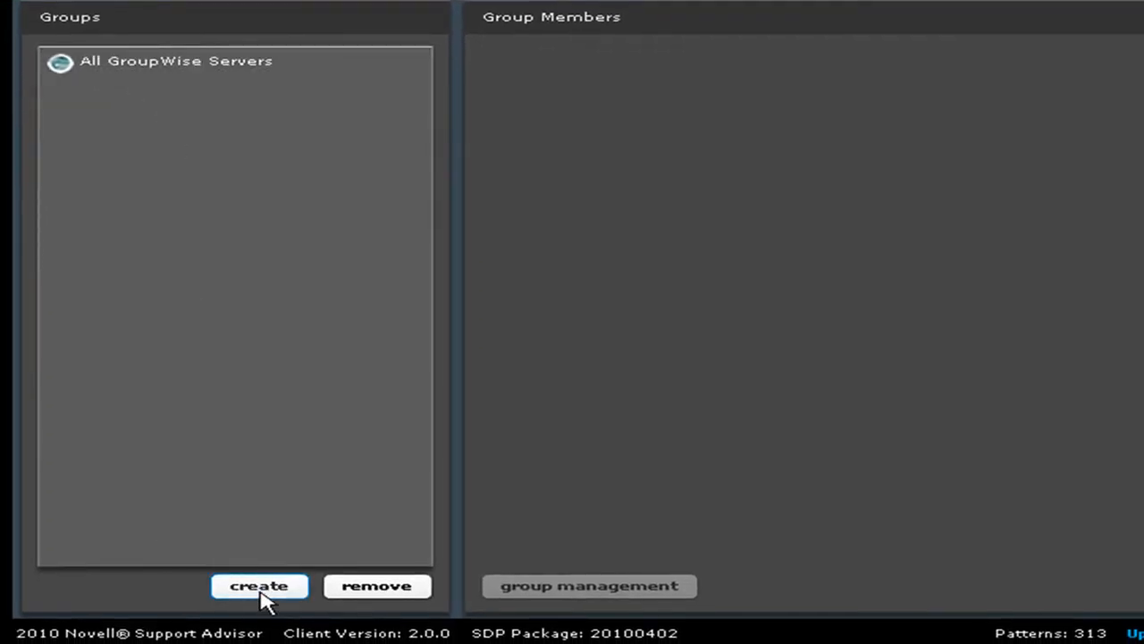
- Create a new server group named 'GroupWise' with the GroupWise group type
click(259, 587)
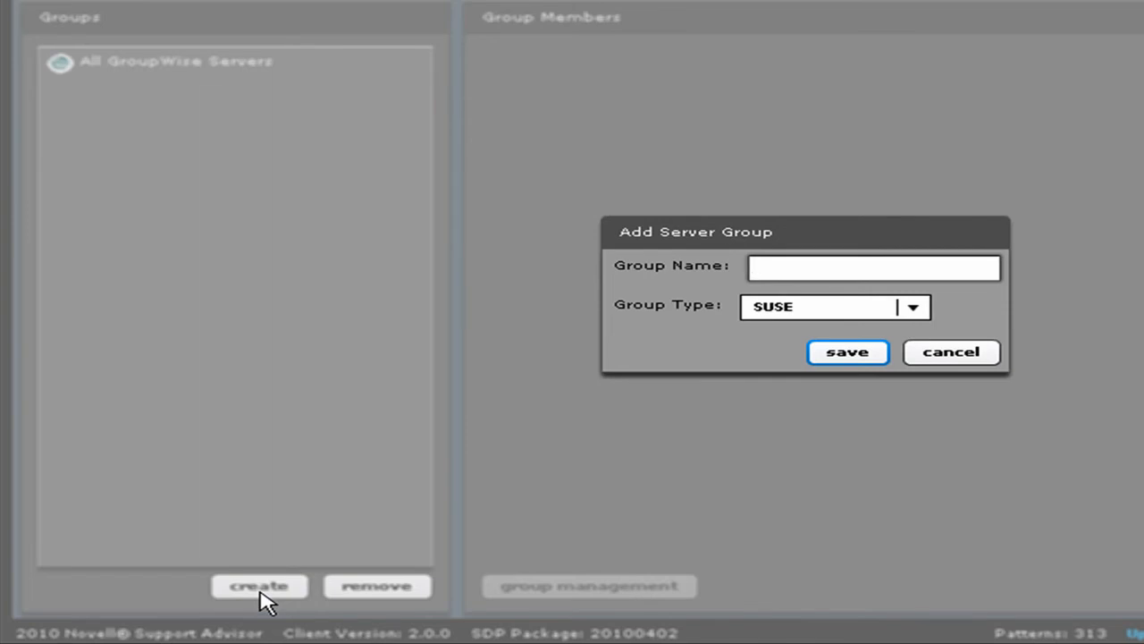
click(874, 266)
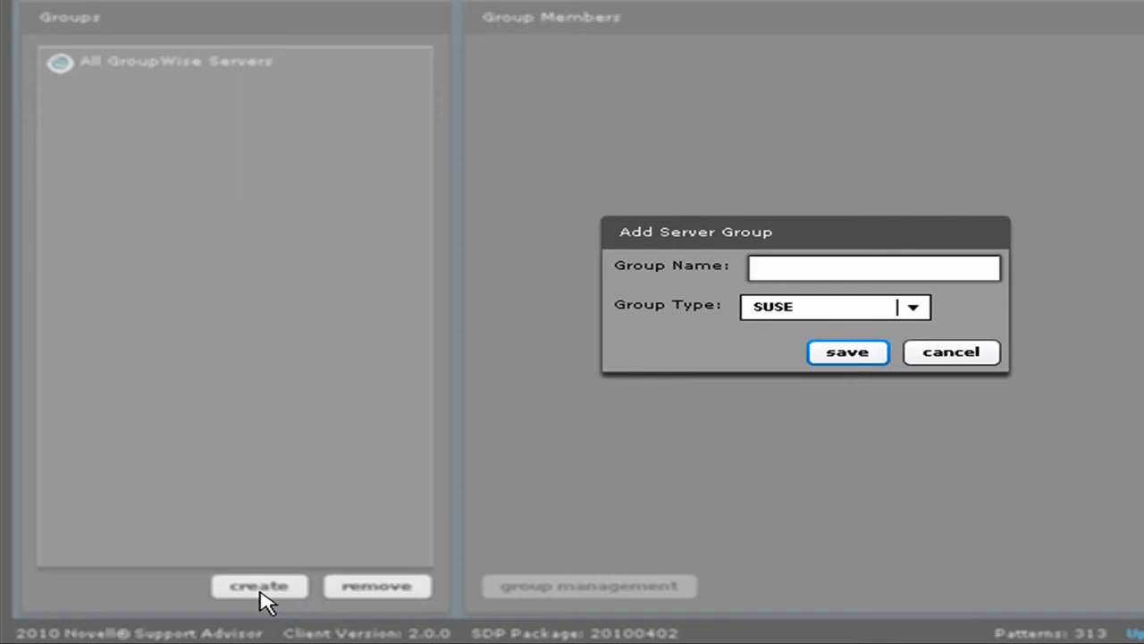
text(Group)
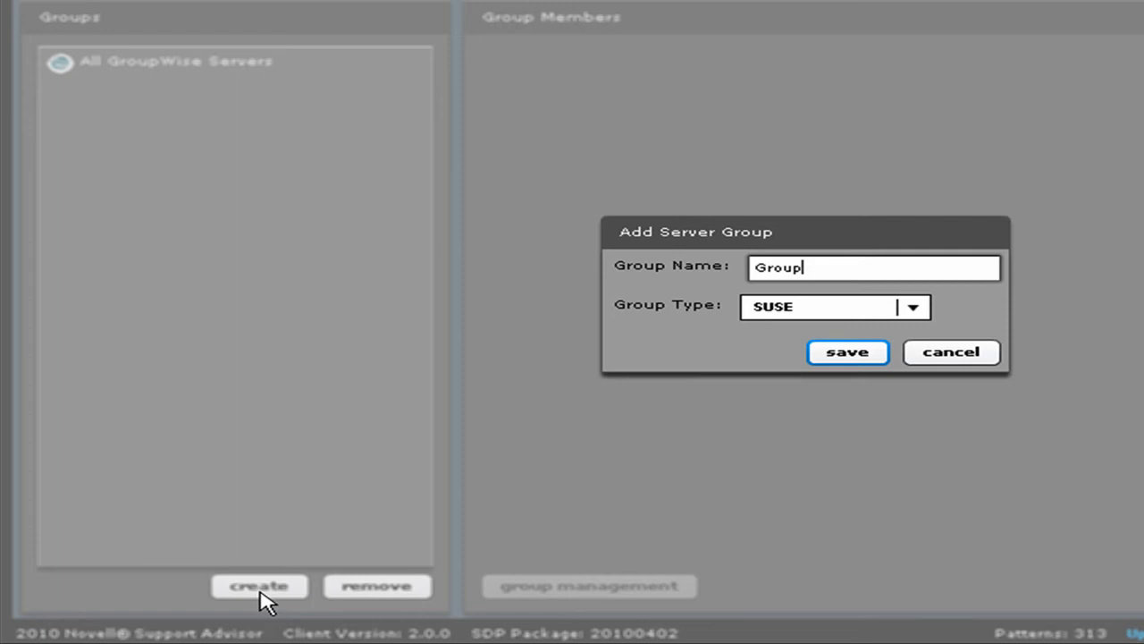
text(Wise)
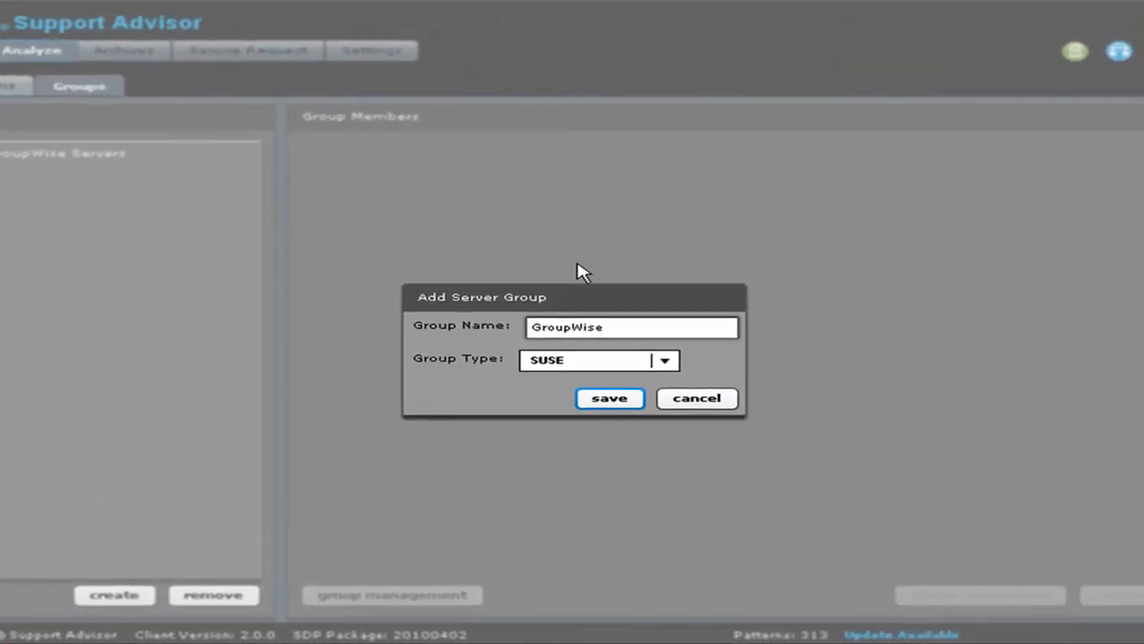
click(665, 359)
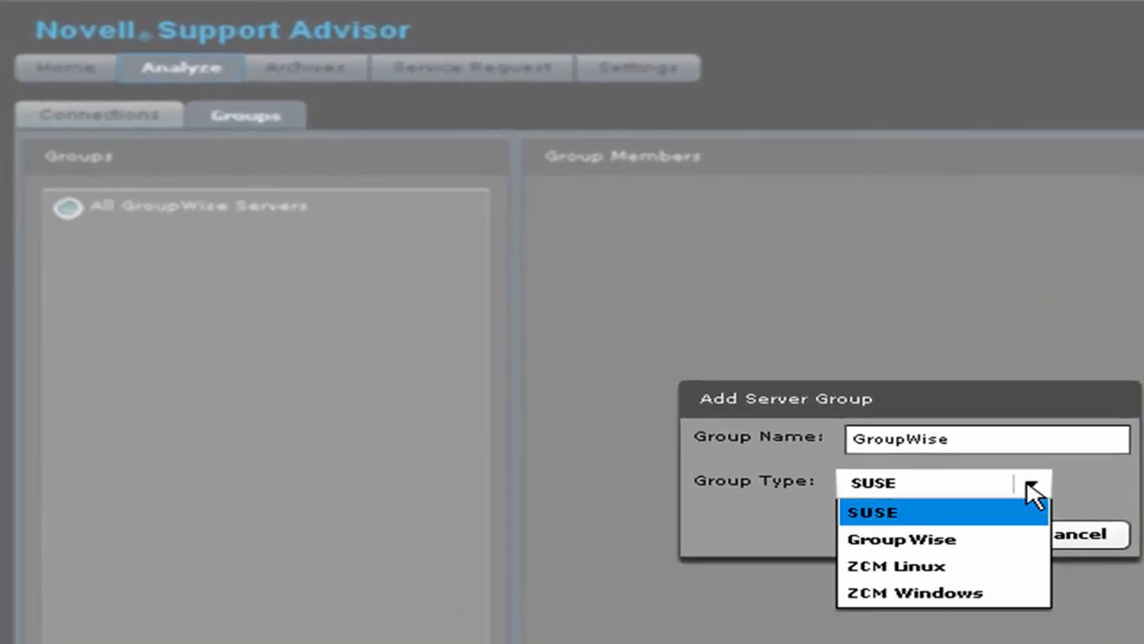
click(901, 538)
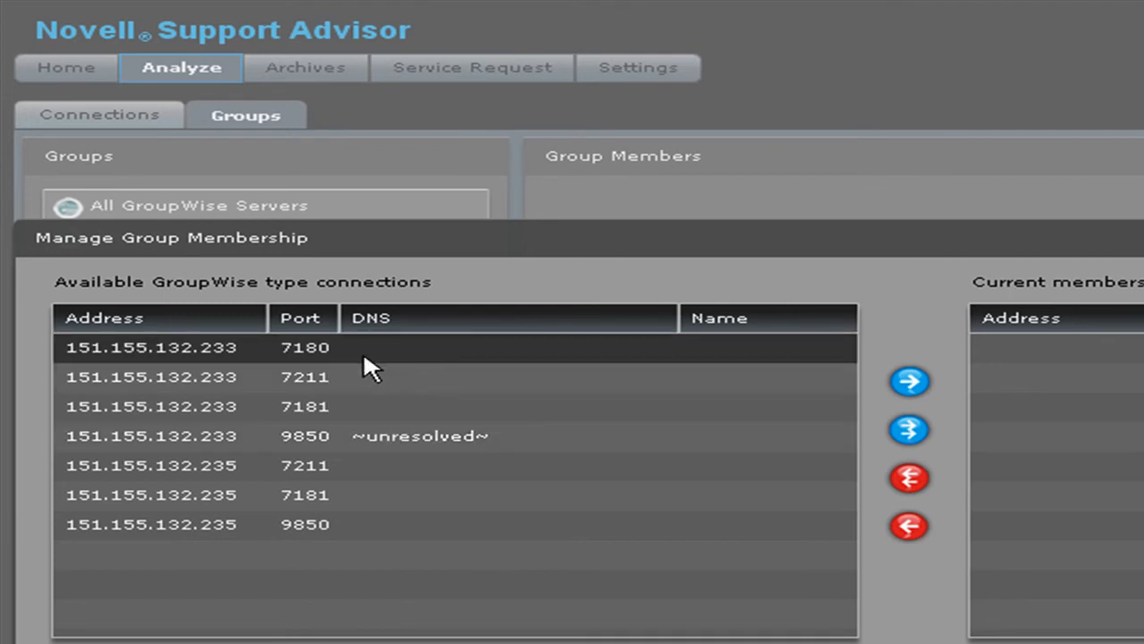
- Add all seven available GroupWise connections as members and save the group
click(313, 524)
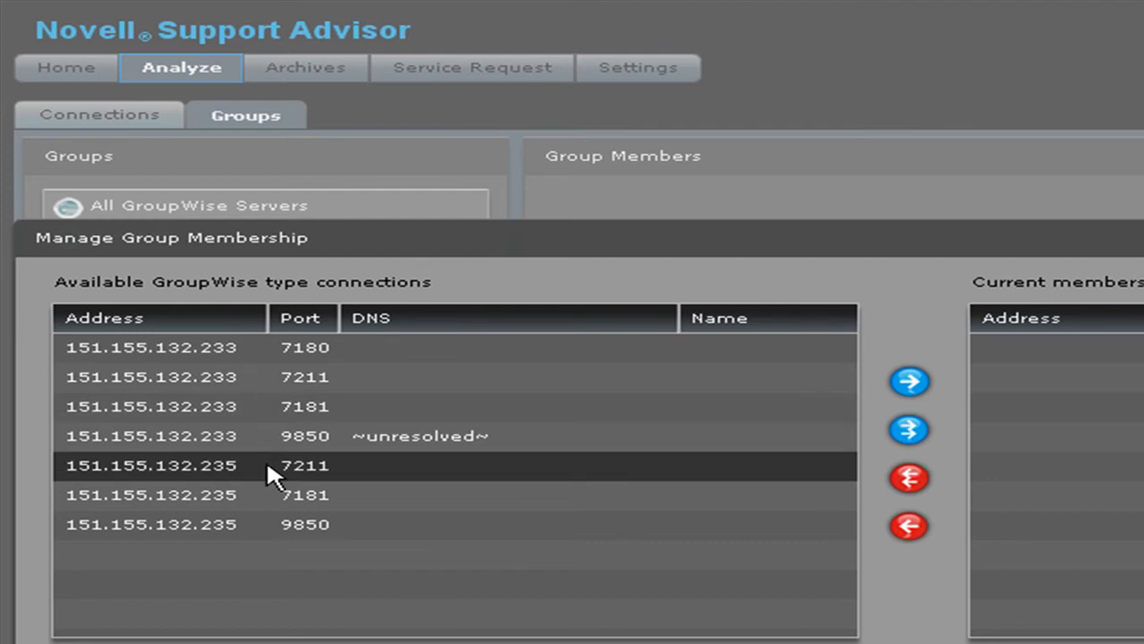
mouse_move(276, 483)
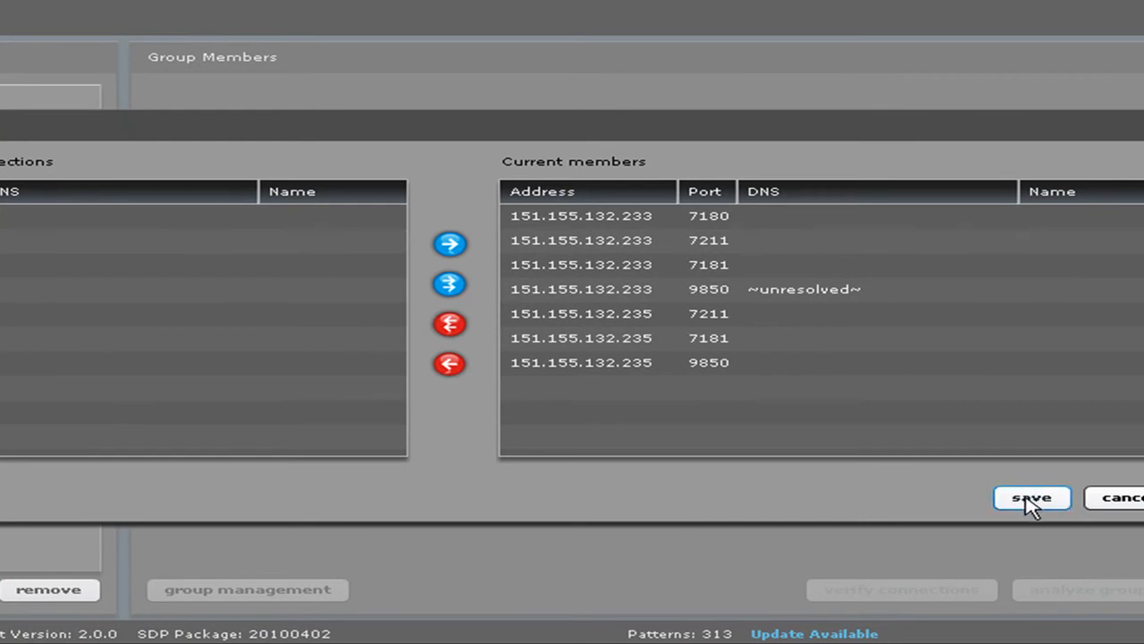
click(1031, 497)
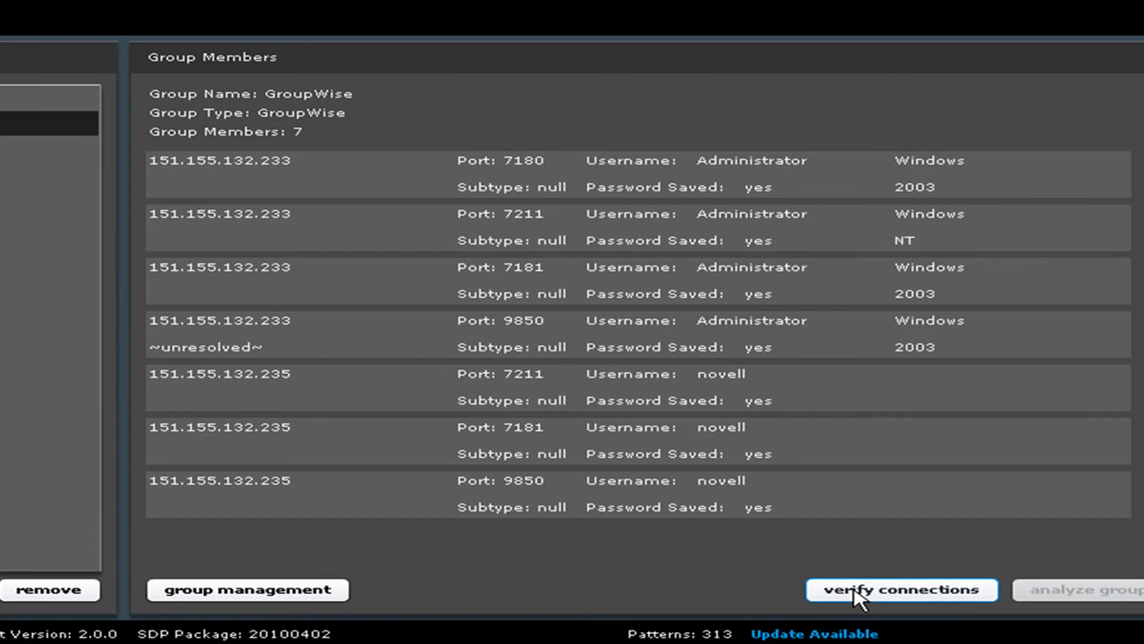
- Verify all seven member connections, then analyze the group (1 critical, 5 recommended, 44 successes)
click(901, 590)
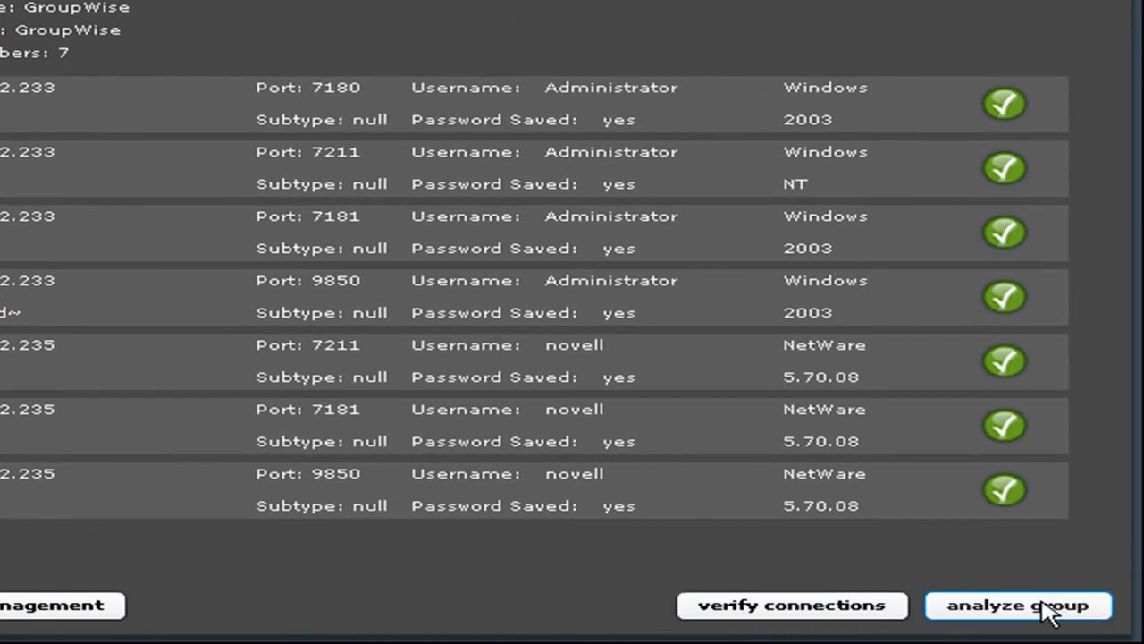
click(1017, 604)
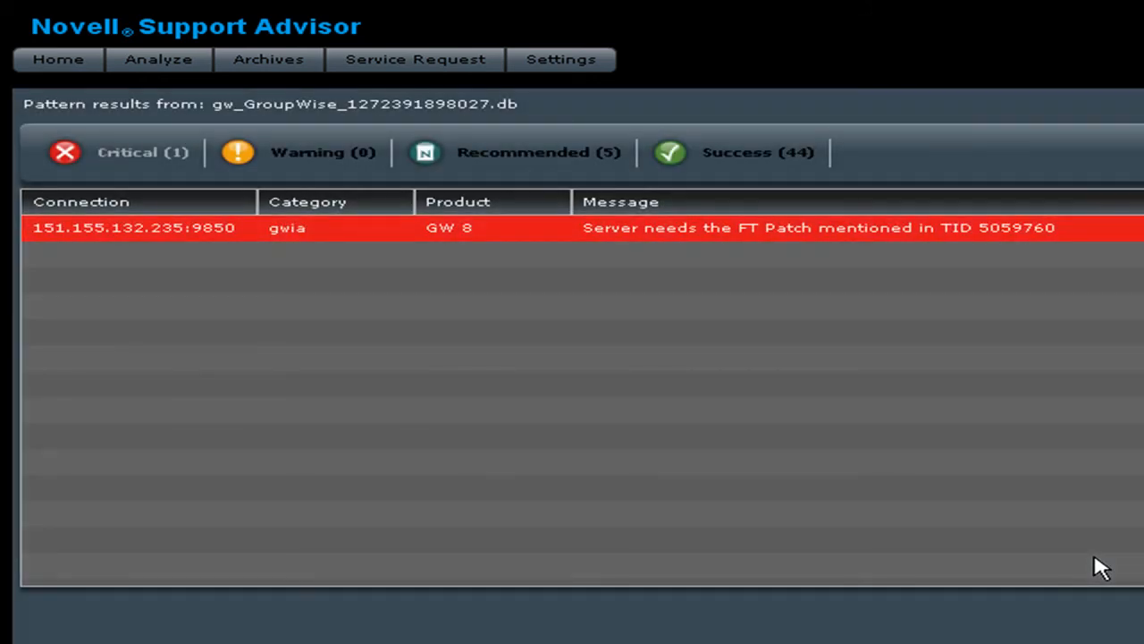
mouse_move(672, 436)
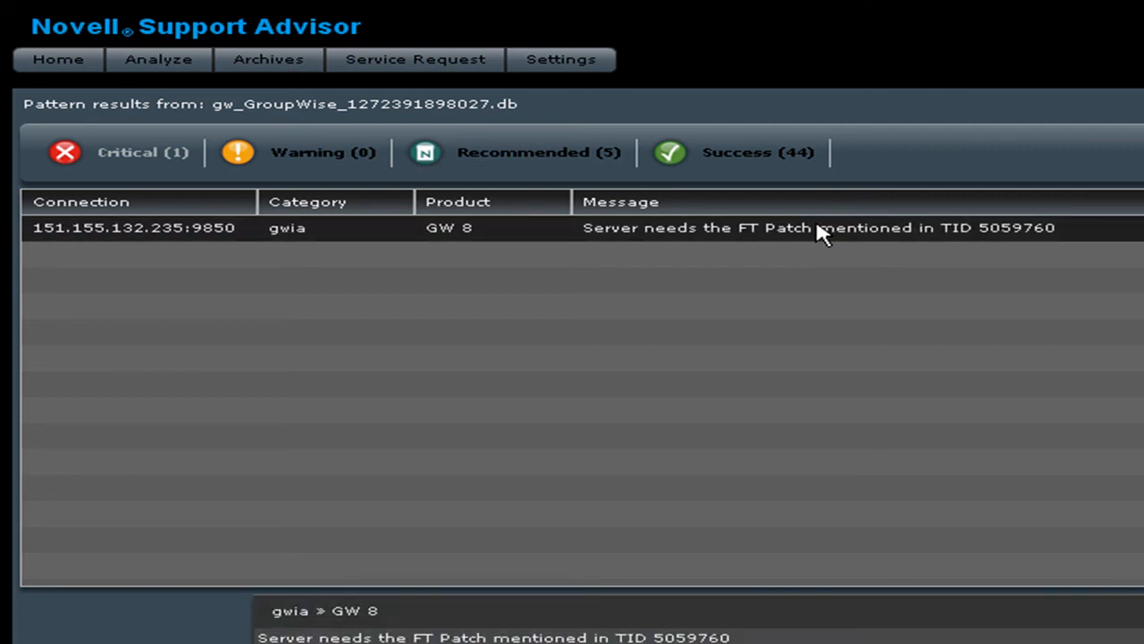
mouse_move(215, 153)
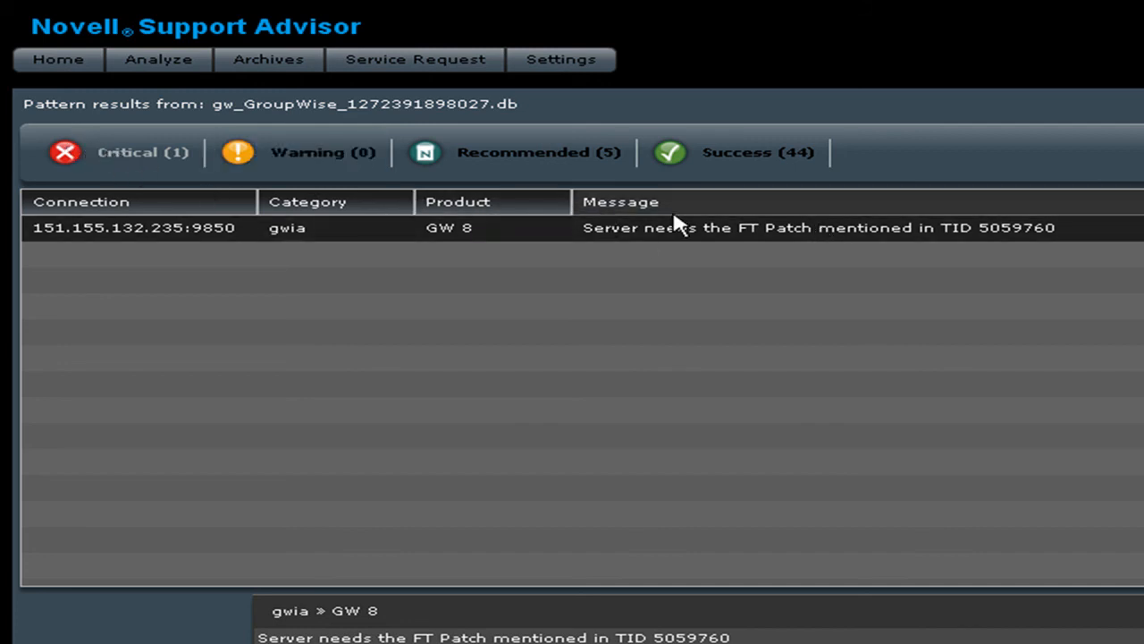
- Show the critical finding: gwia server on 151.155.132.235:9850 needs the FT Patch from TID 5059760
click(321, 152)
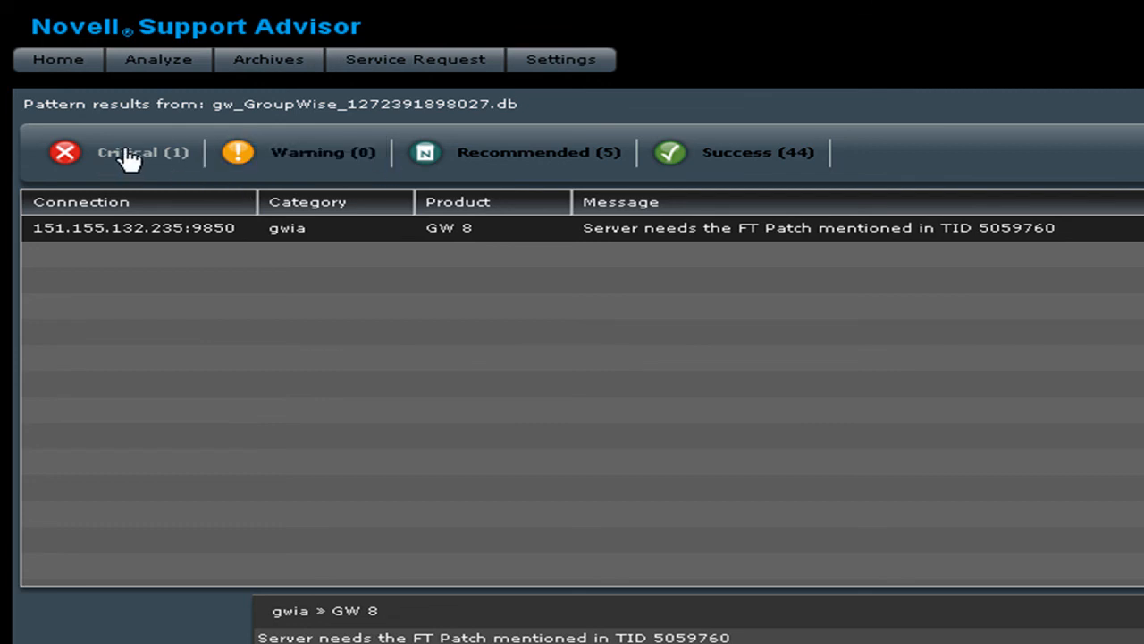
mouse_move(884, 243)
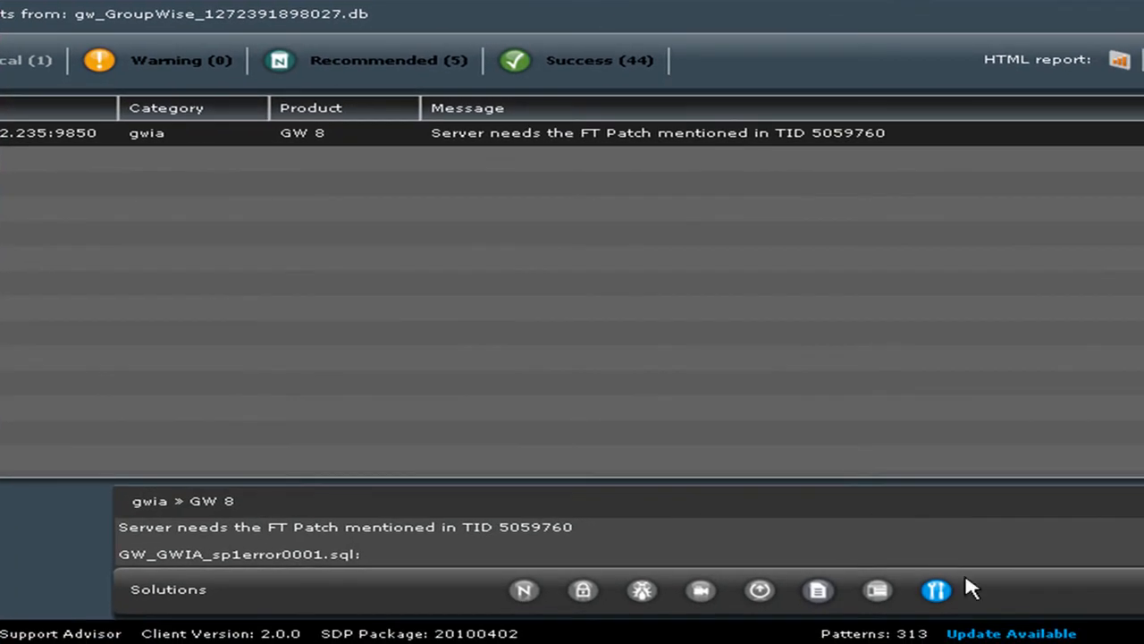
mouse_move(937, 590)
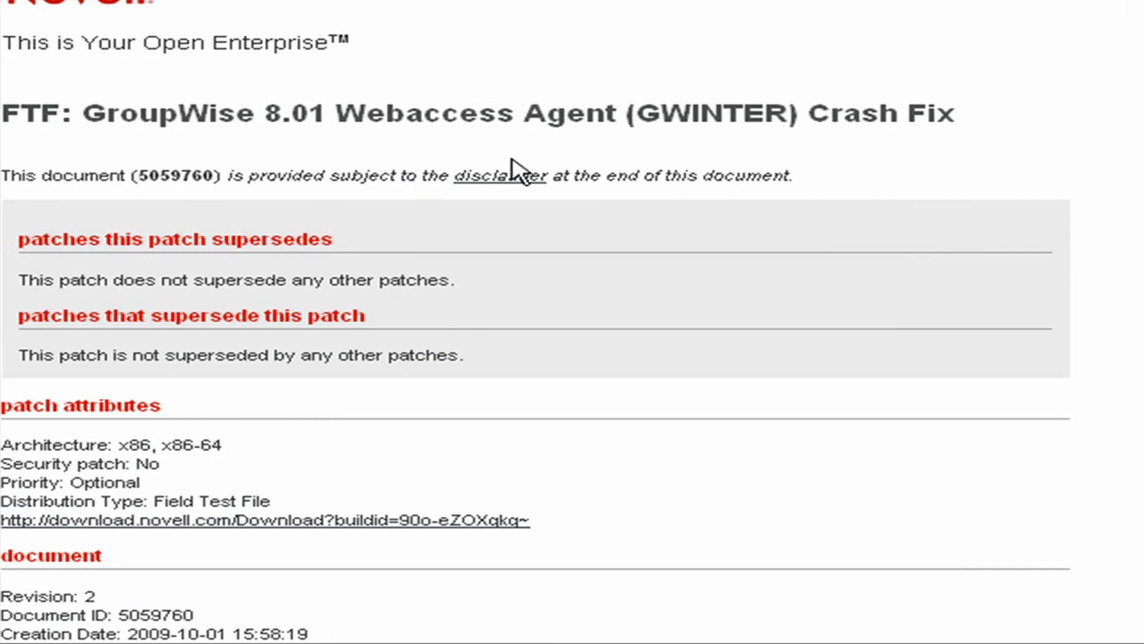
mouse_move(395, 519)
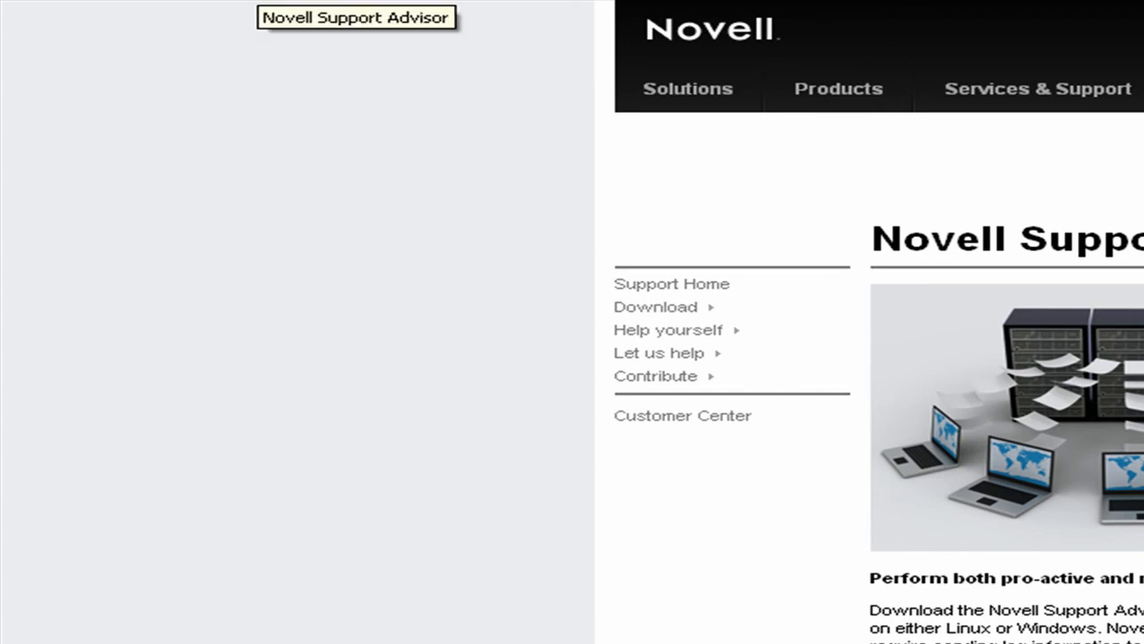
click(839, 89)
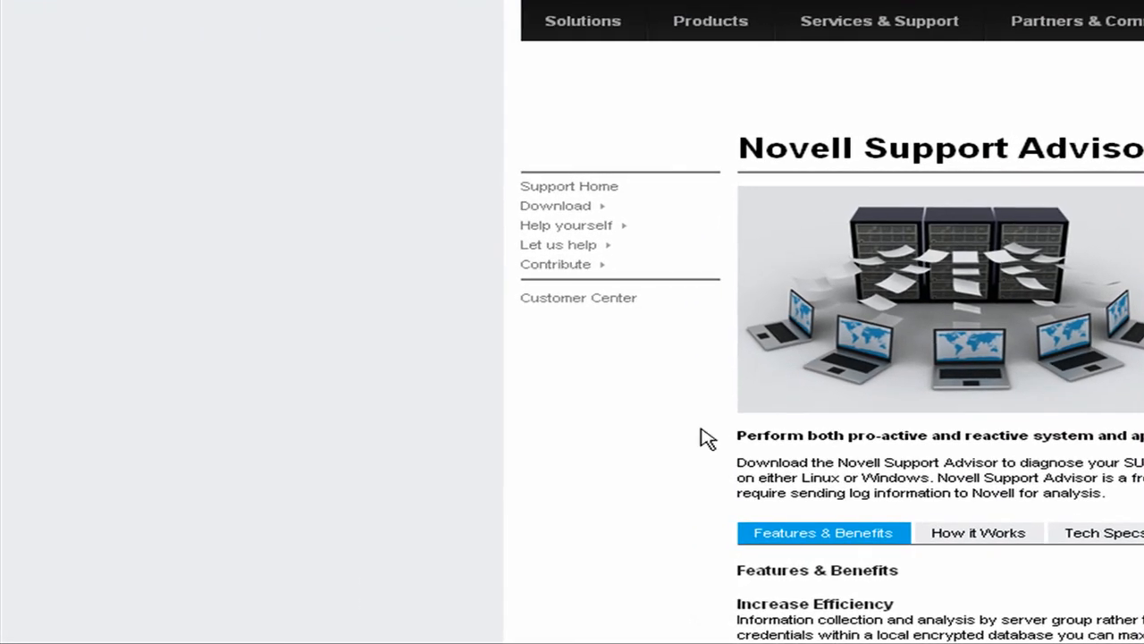
mouse_move(866, 287)
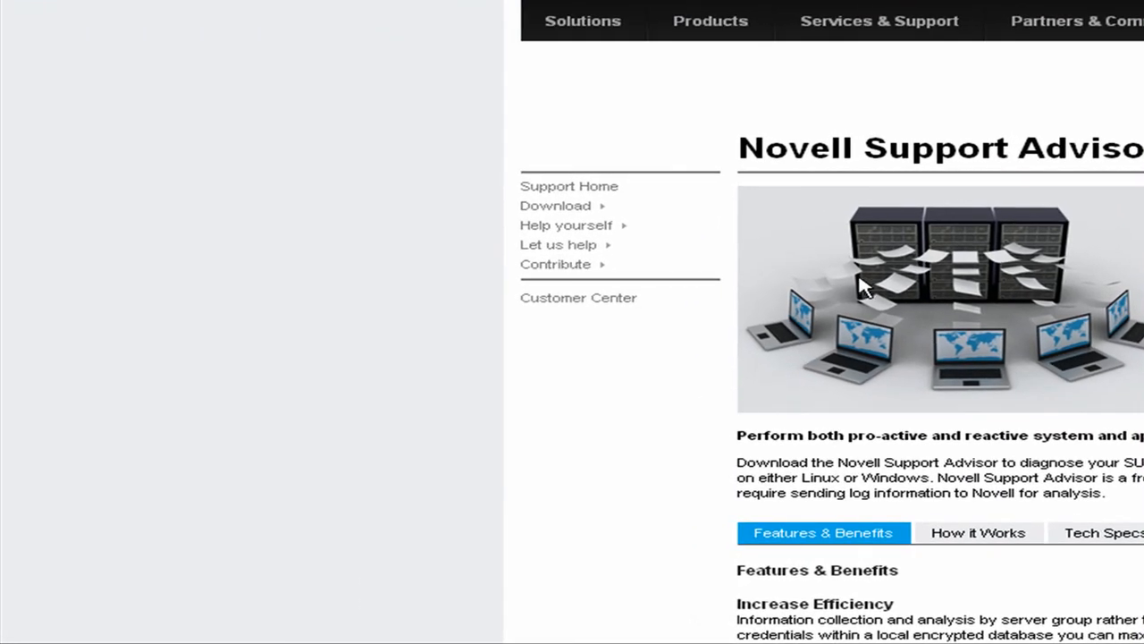
mouse_move(826, 434)
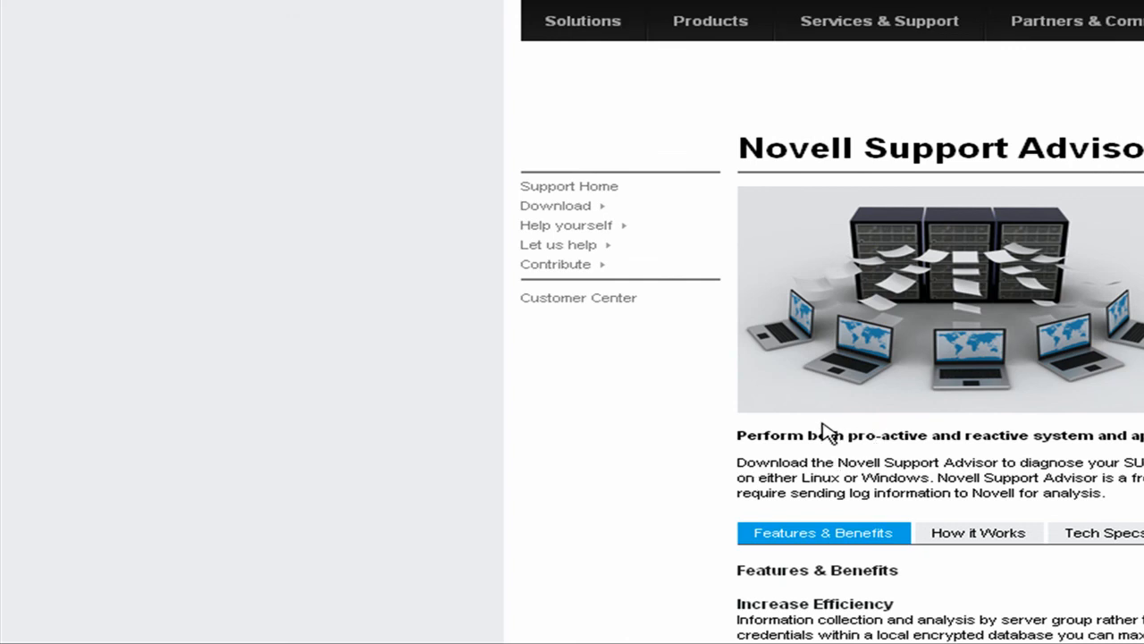